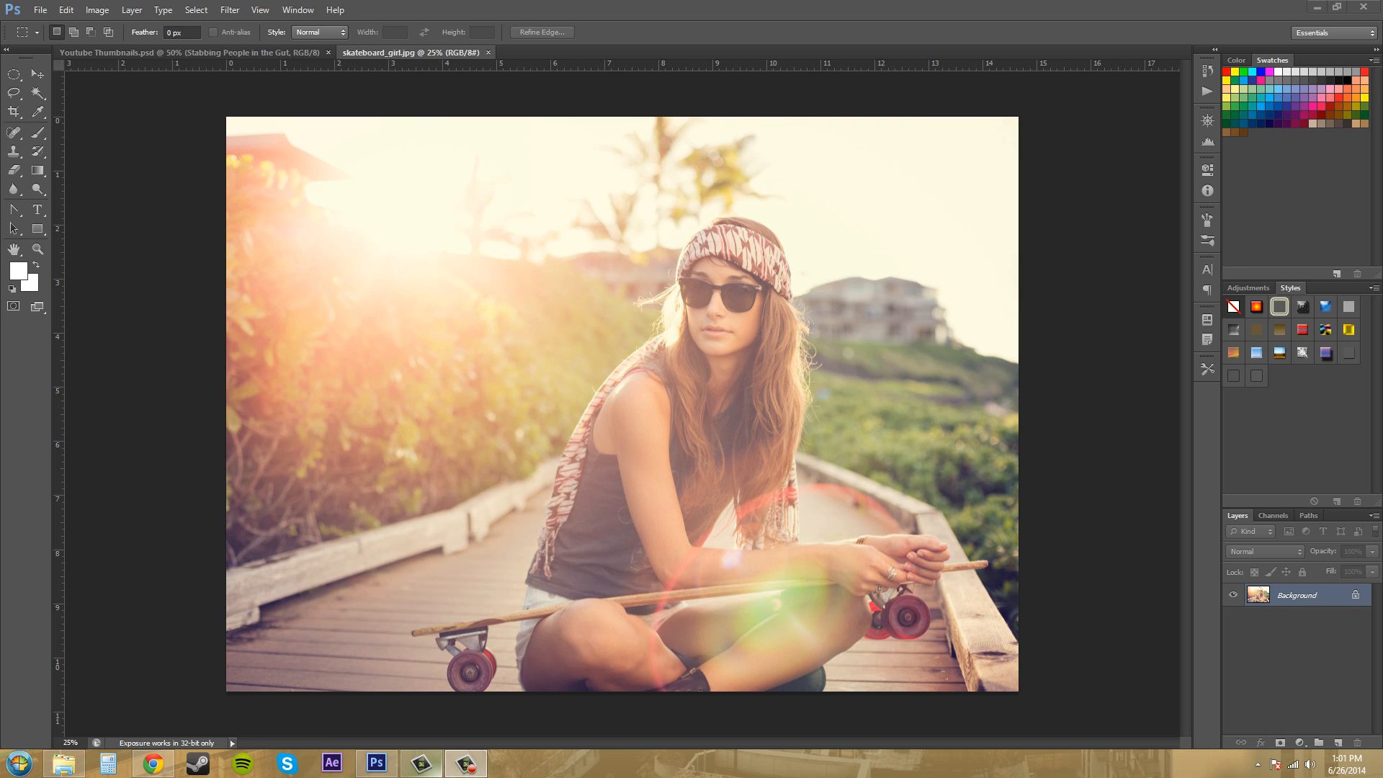
{"action": "mouse_move", "coordinate": [3, 220]}
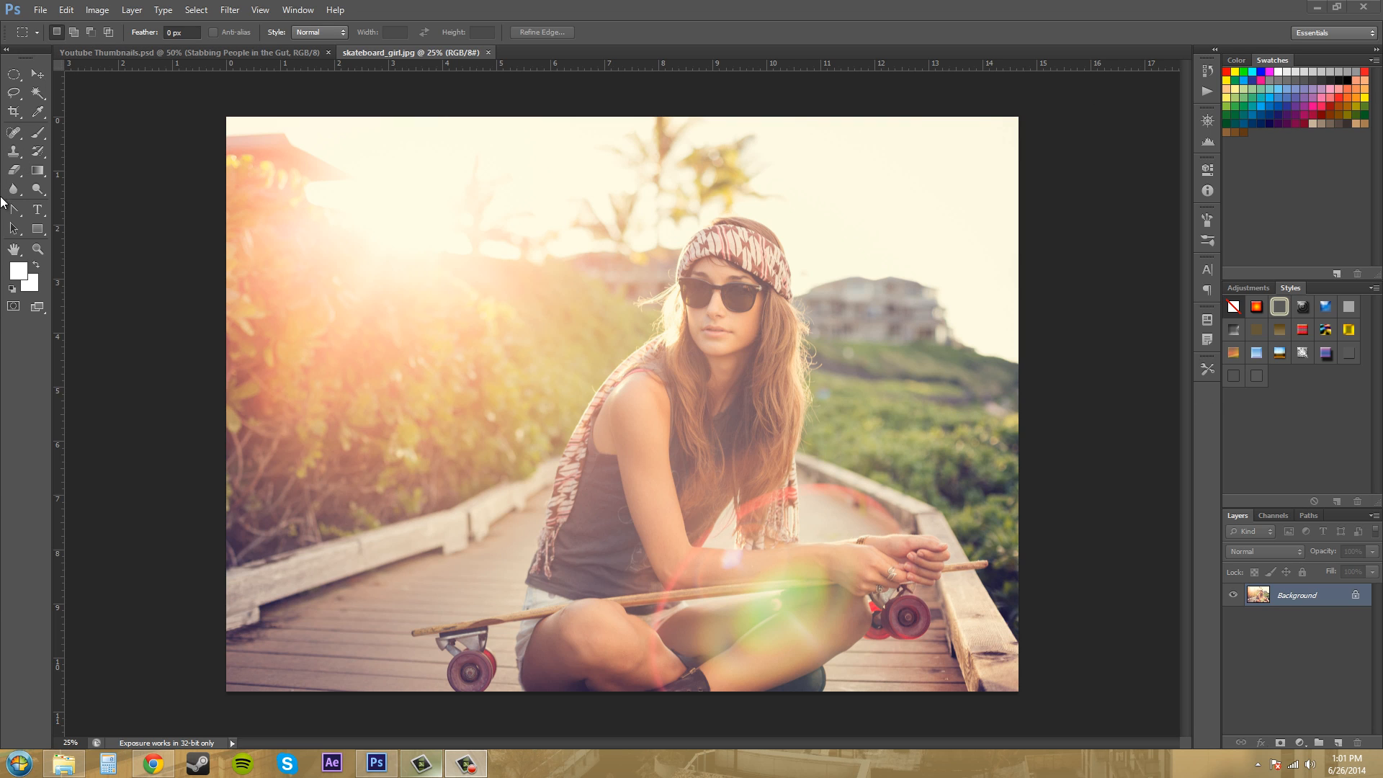
{"action": "mouse_move", "coordinate": [291, 403]}
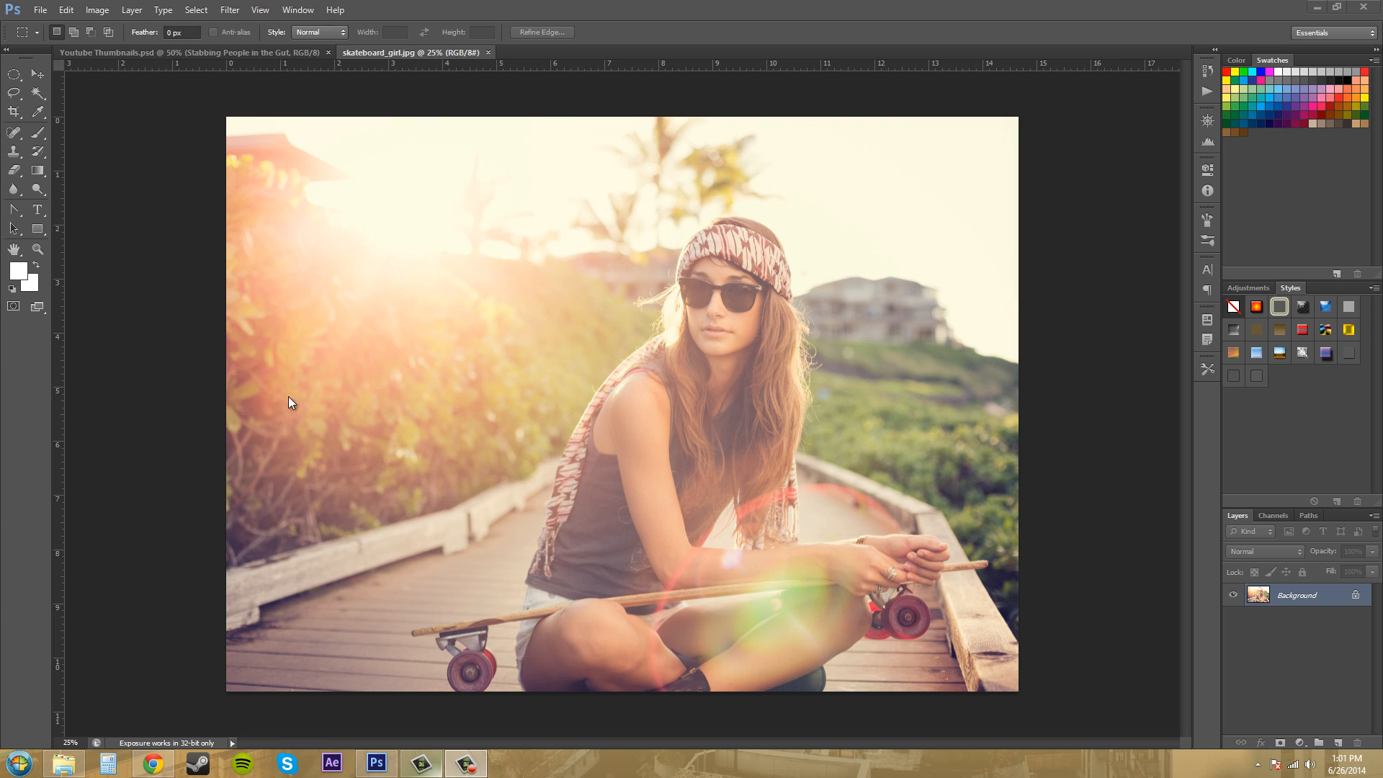
{"action": "mouse_move", "coordinate": [231, 227]}
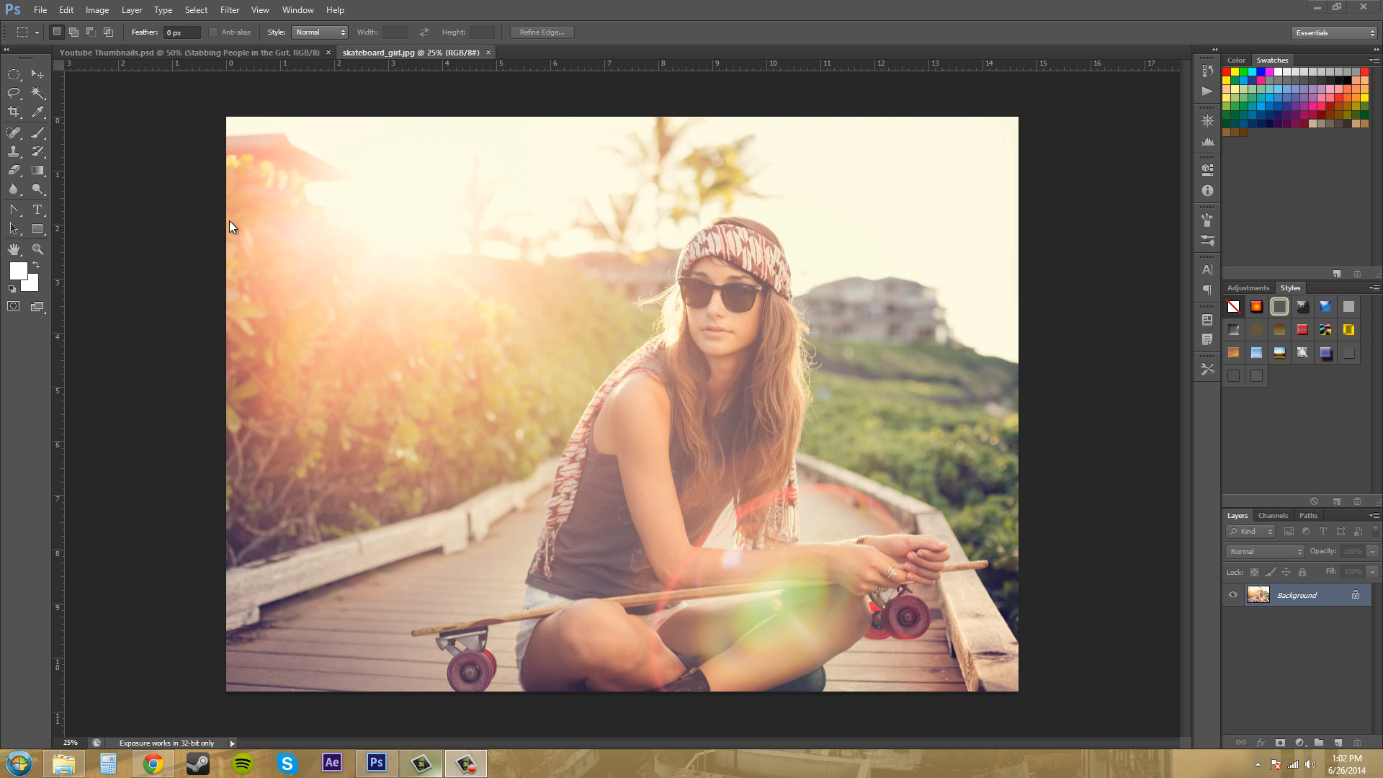
{"action": "mouse_move", "coordinate": [167, 265]}
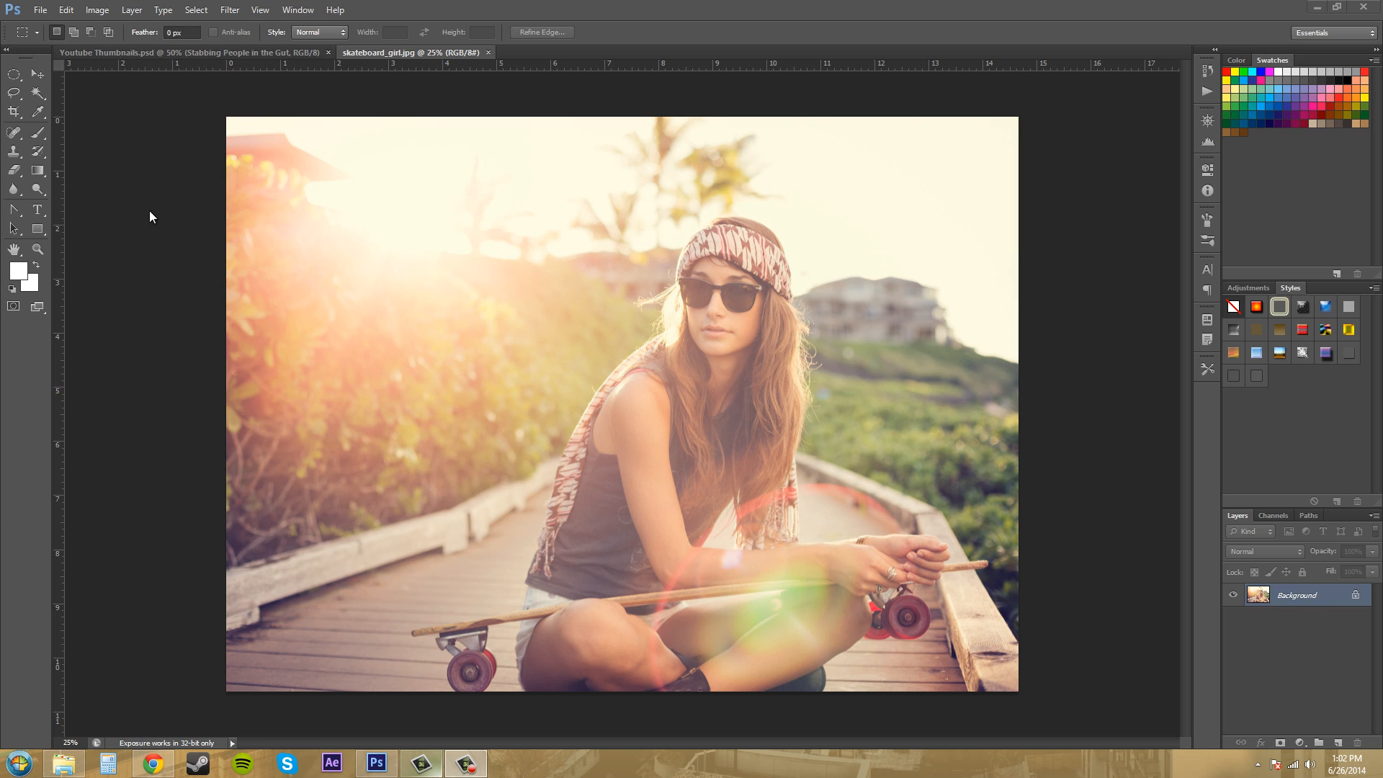
{"action": "mouse_move", "coordinate": [307, 10]}
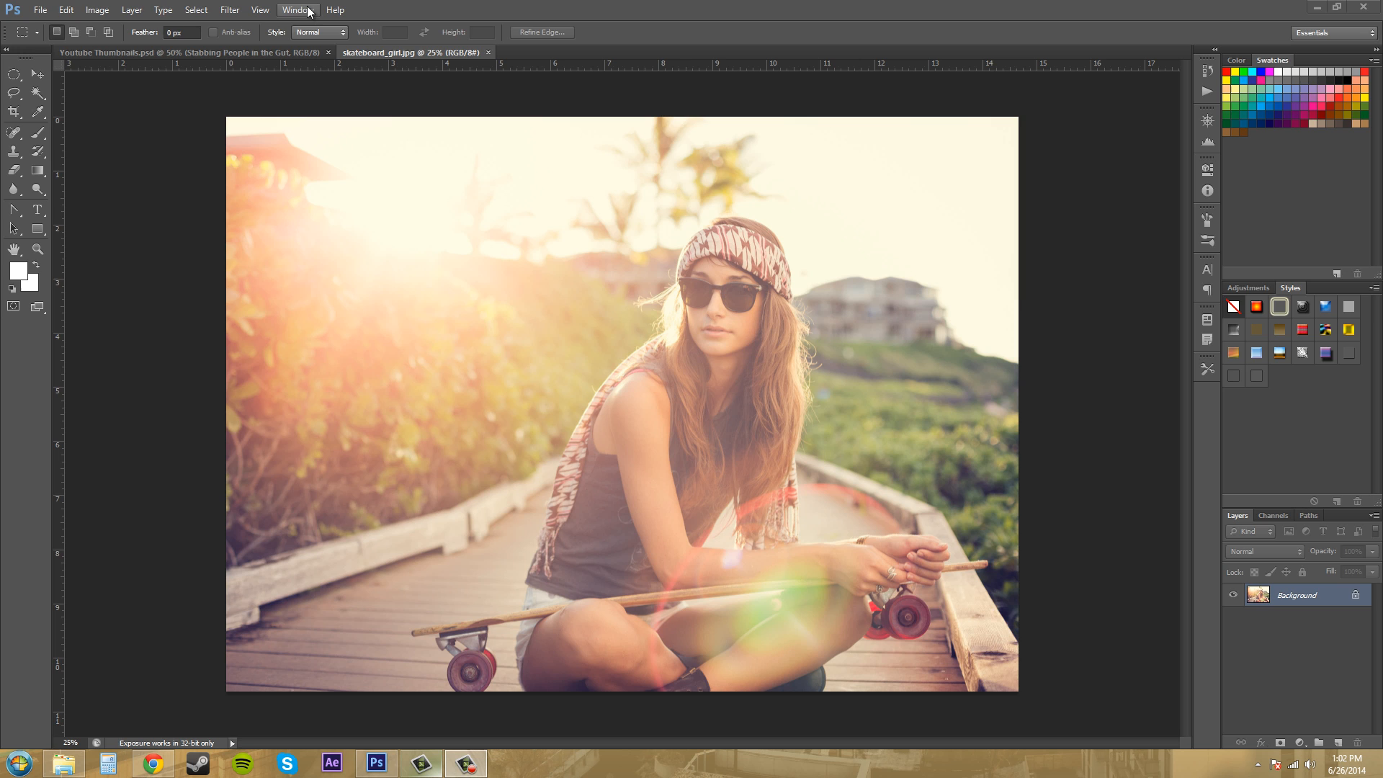
- Open the Window menu to reach Workspace > Keyboard Shortcuts & Menus
{"action": "left_click", "coordinate": [299, 10]}
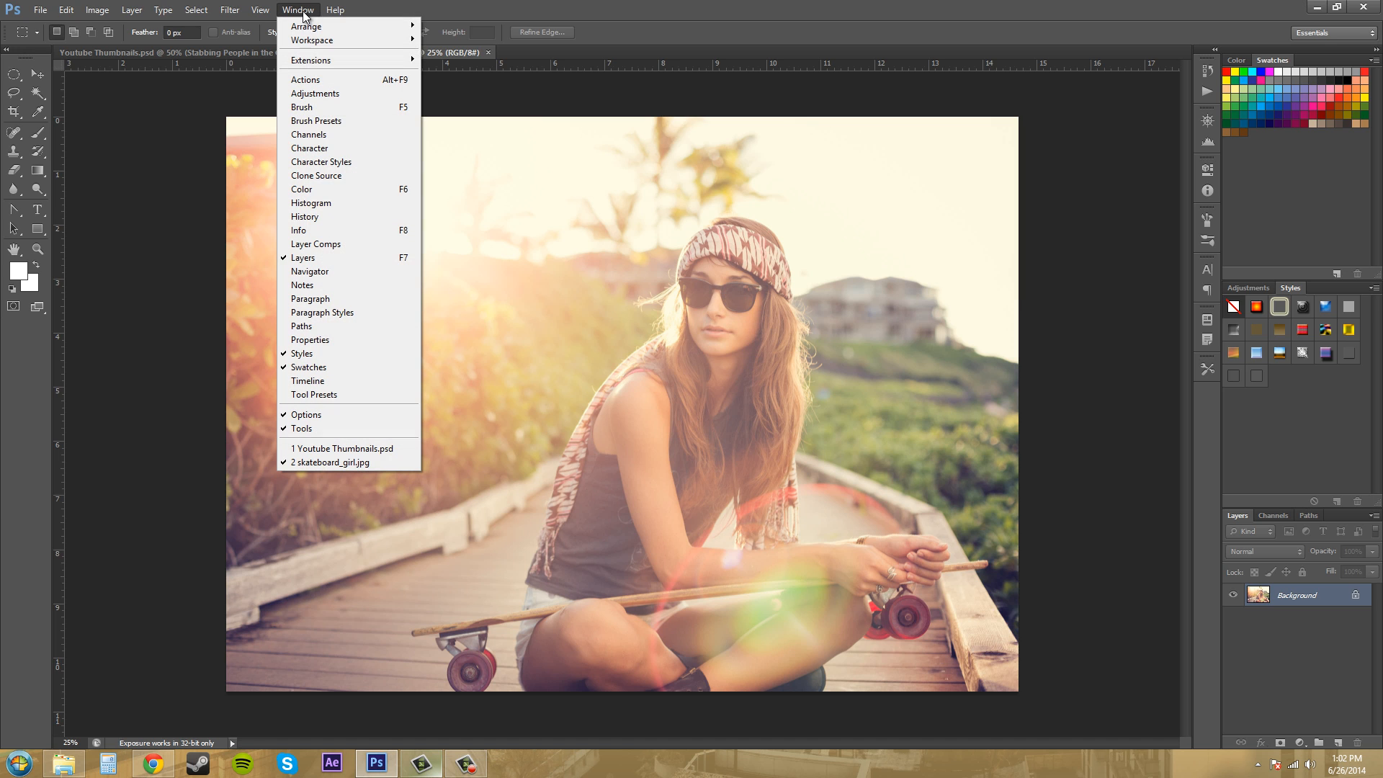
{"action": "mouse_move", "coordinate": [312, 39]}
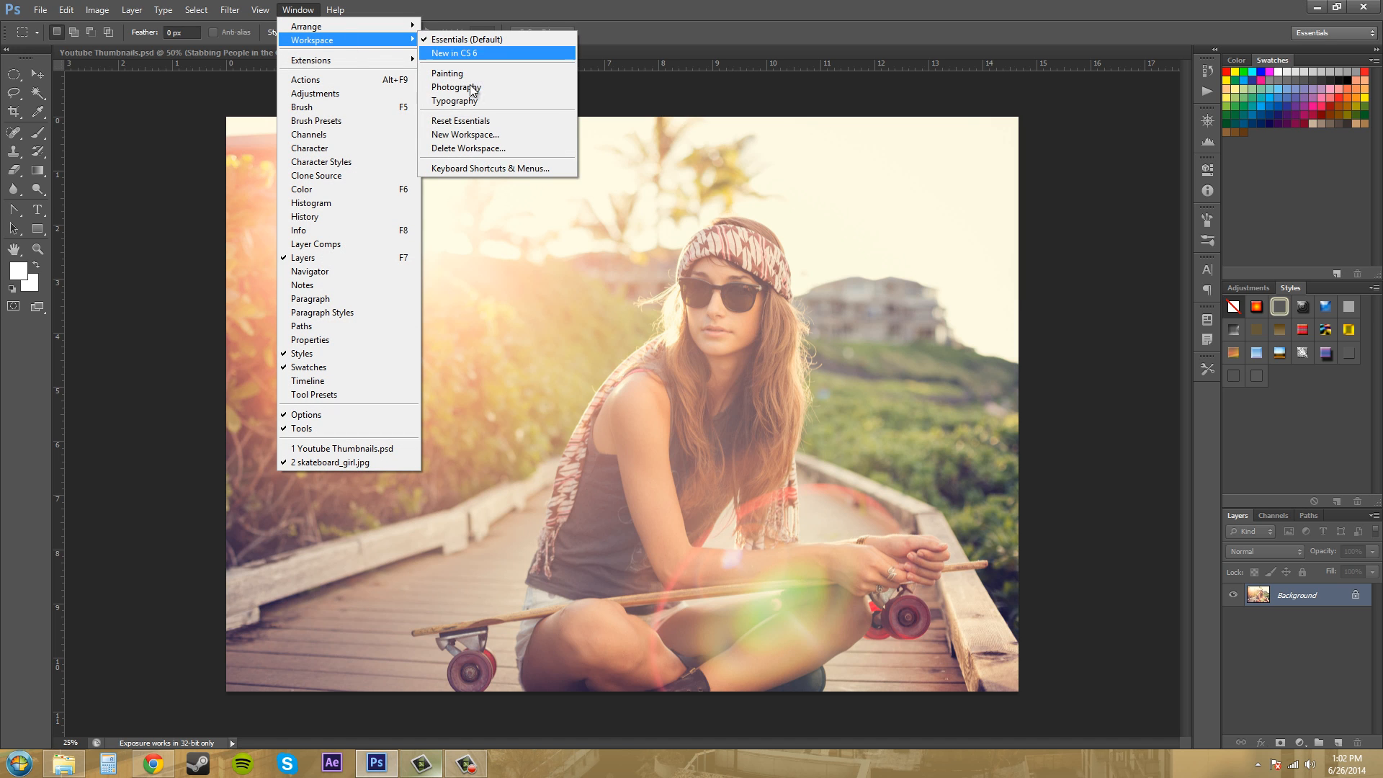
{"action": "mouse_move", "coordinate": [507, 170]}
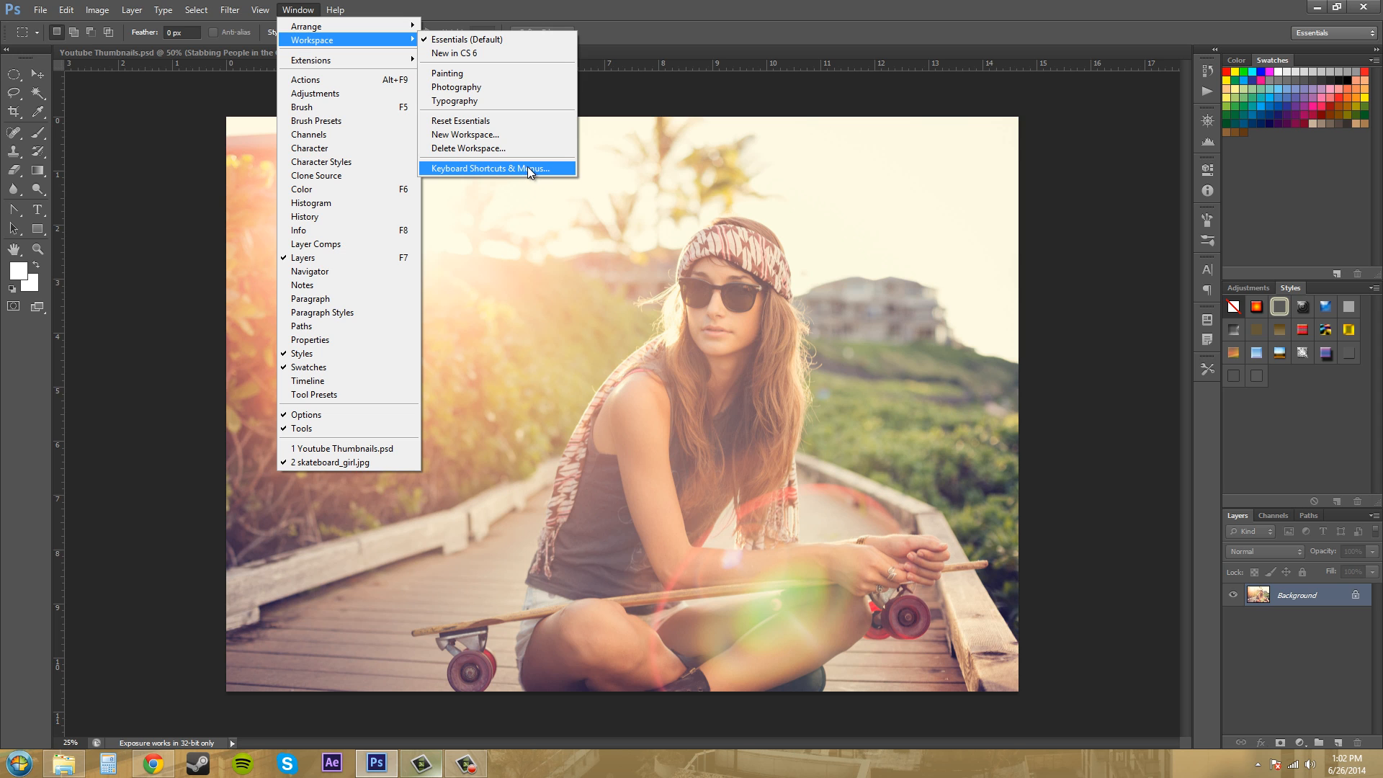
- Open Keyboard Shortcuts & Menus, view the Keyboard Shortcuts tab, then return to Menus
{"action": "left_click", "coordinate": [489, 167]}
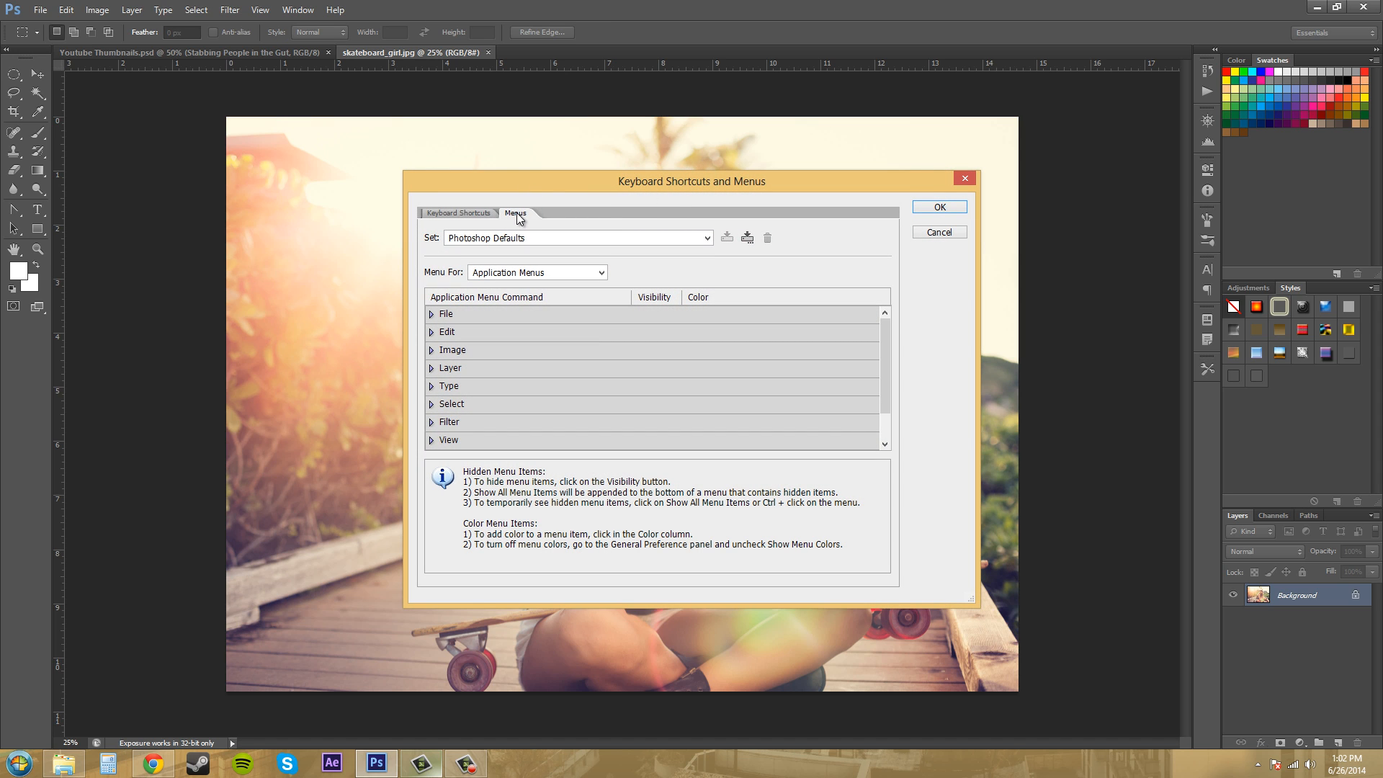
{"action": "left_click", "coordinate": [461, 212]}
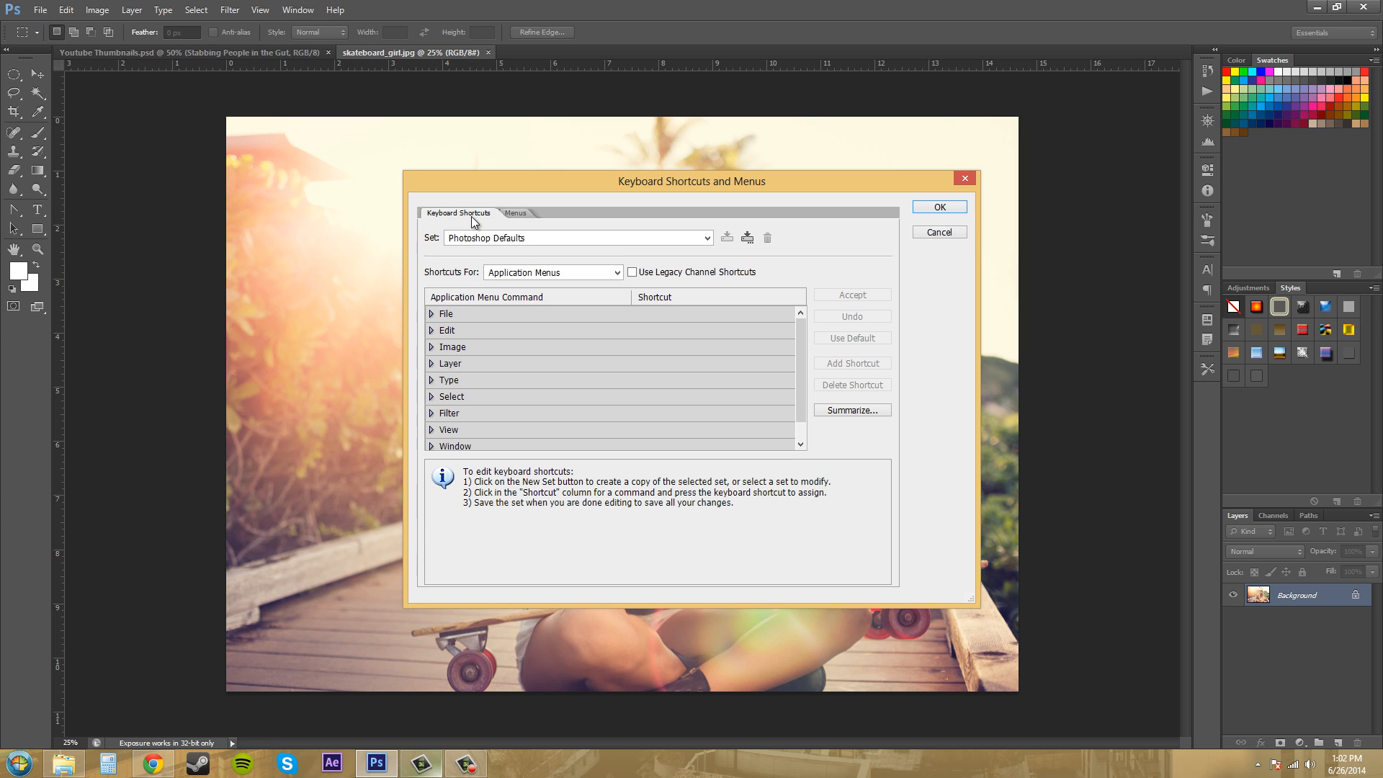
{"action": "mouse_move", "coordinate": [525, 216]}
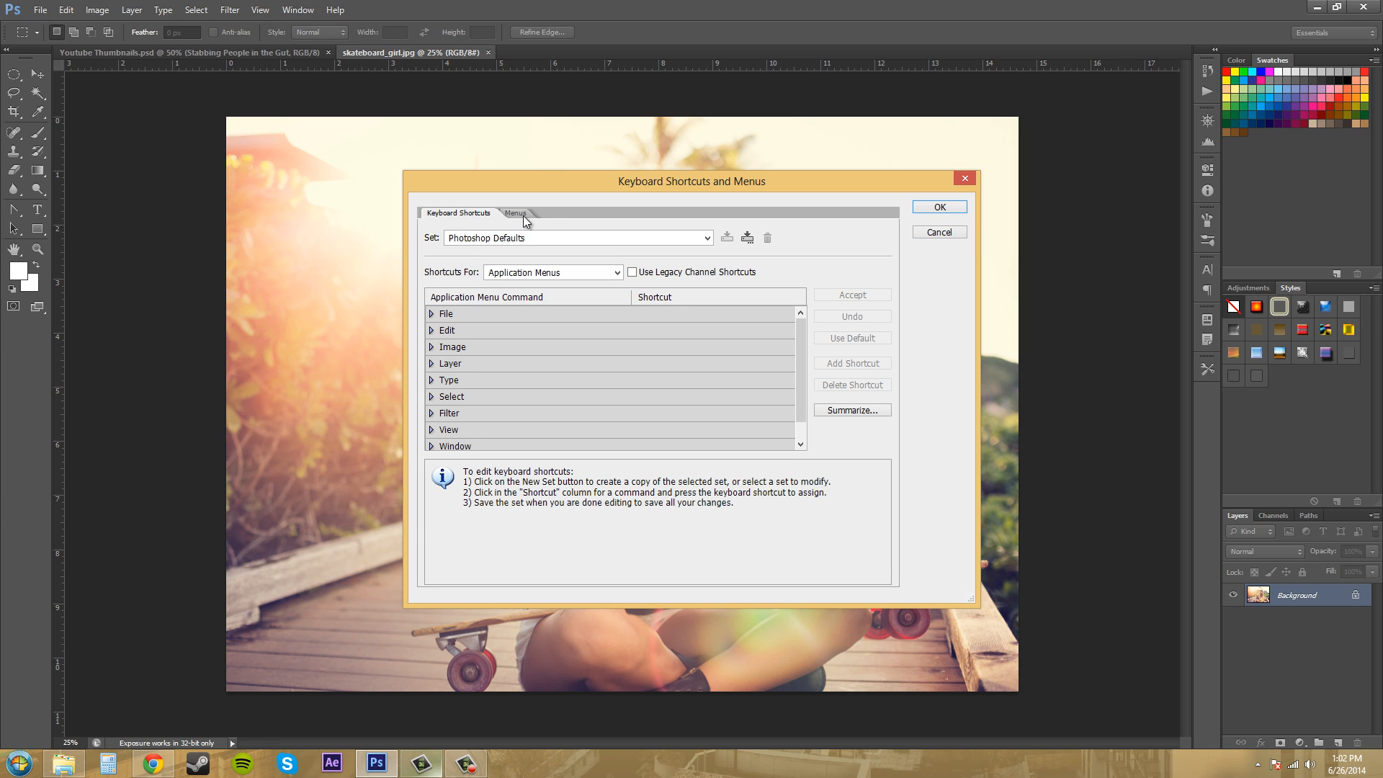
{"action": "left_click", "coordinate": [518, 213]}
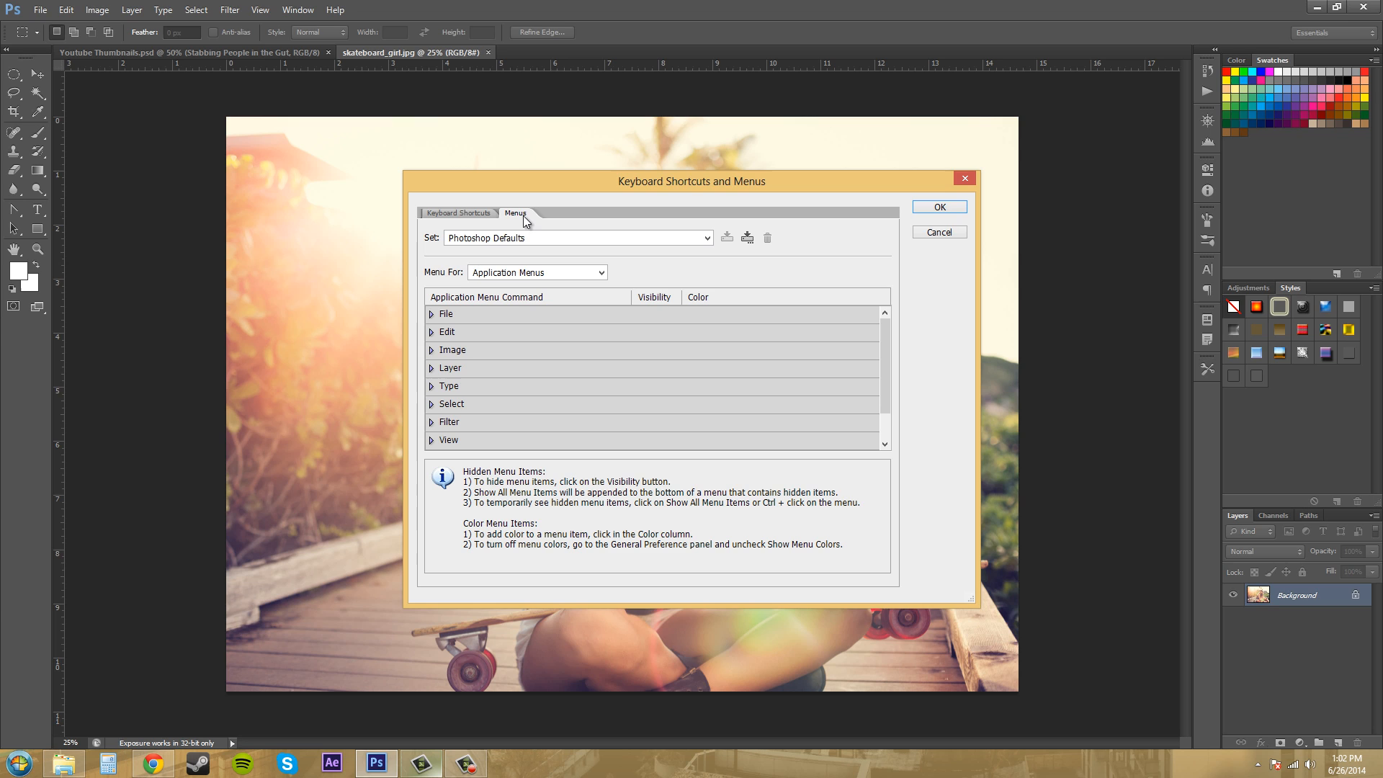
{"action": "mouse_move", "coordinate": [65, 6]}
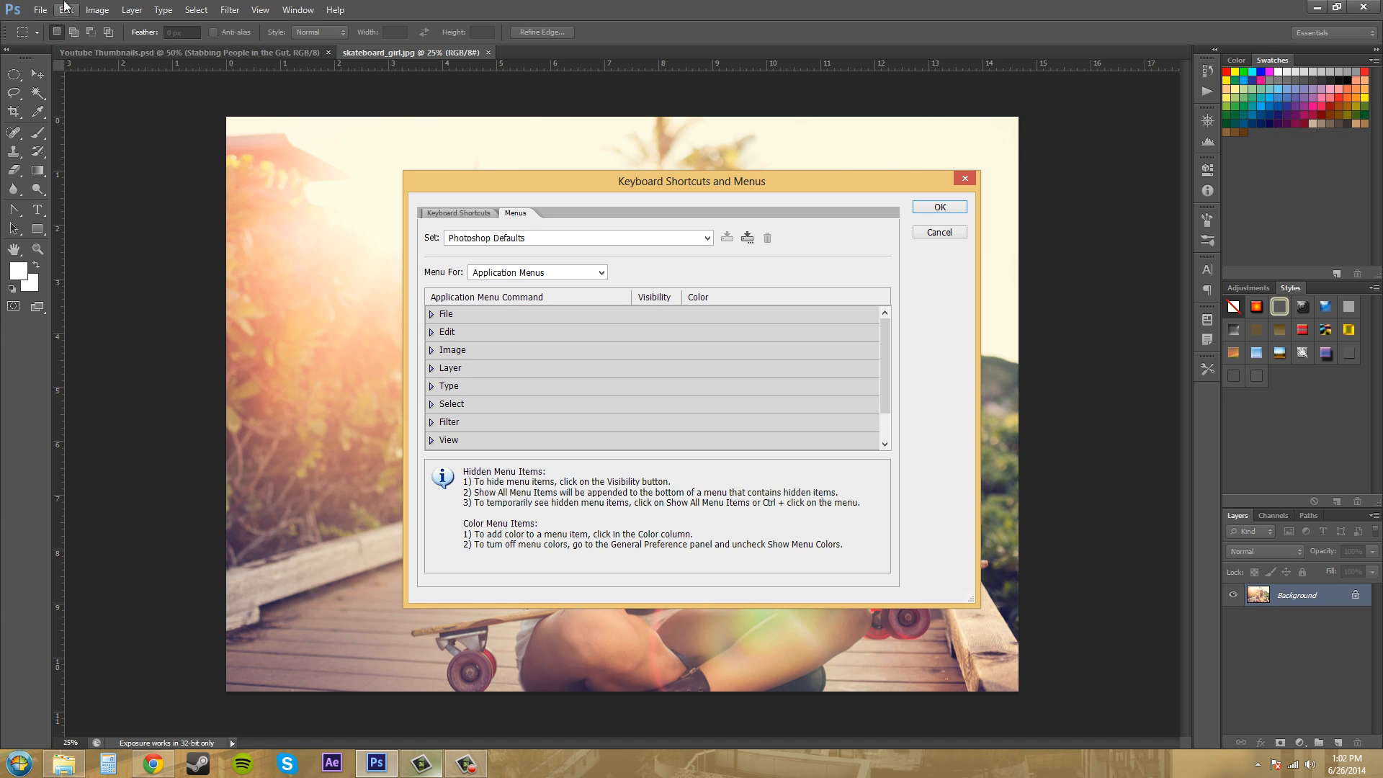
{"action": "mouse_move", "coordinate": [289, 233]}
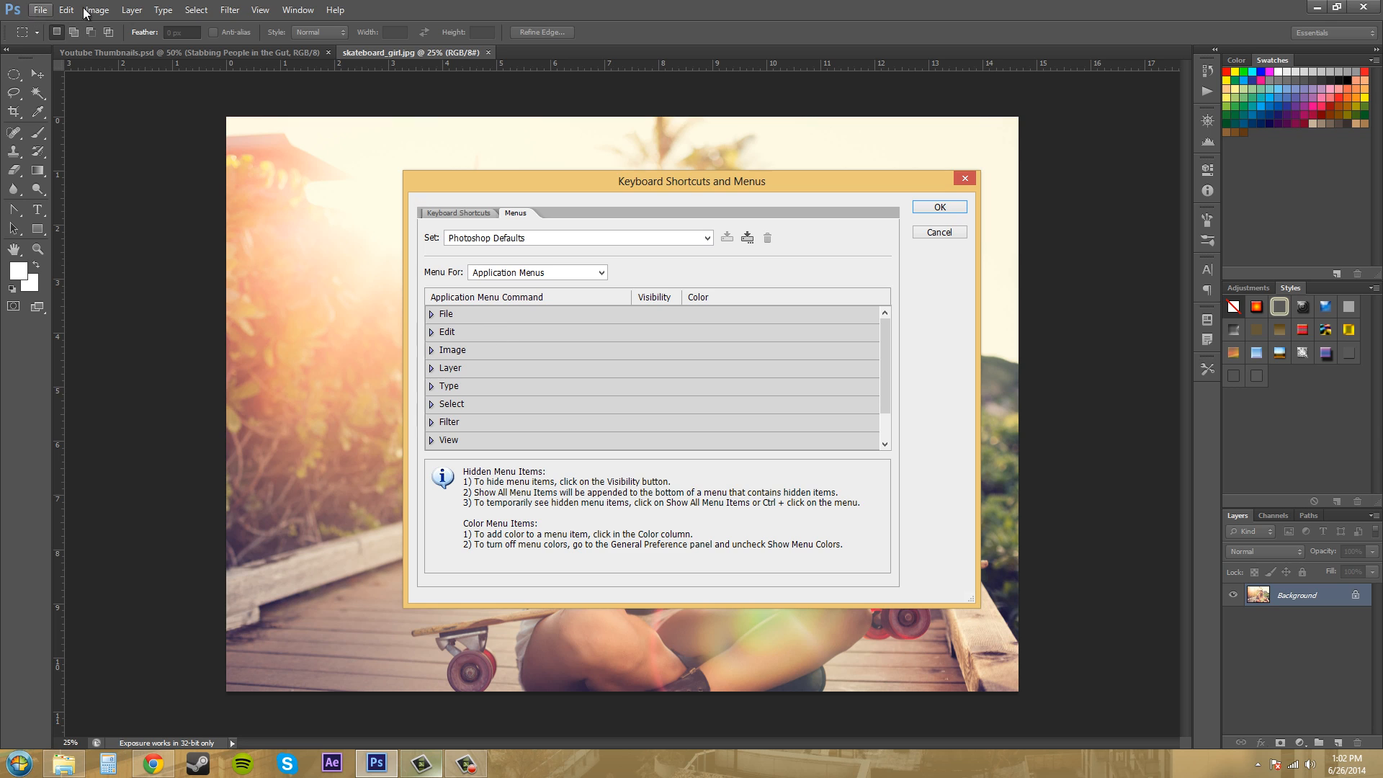
{"action": "mouse_move", "coordinate": [687, 239]}
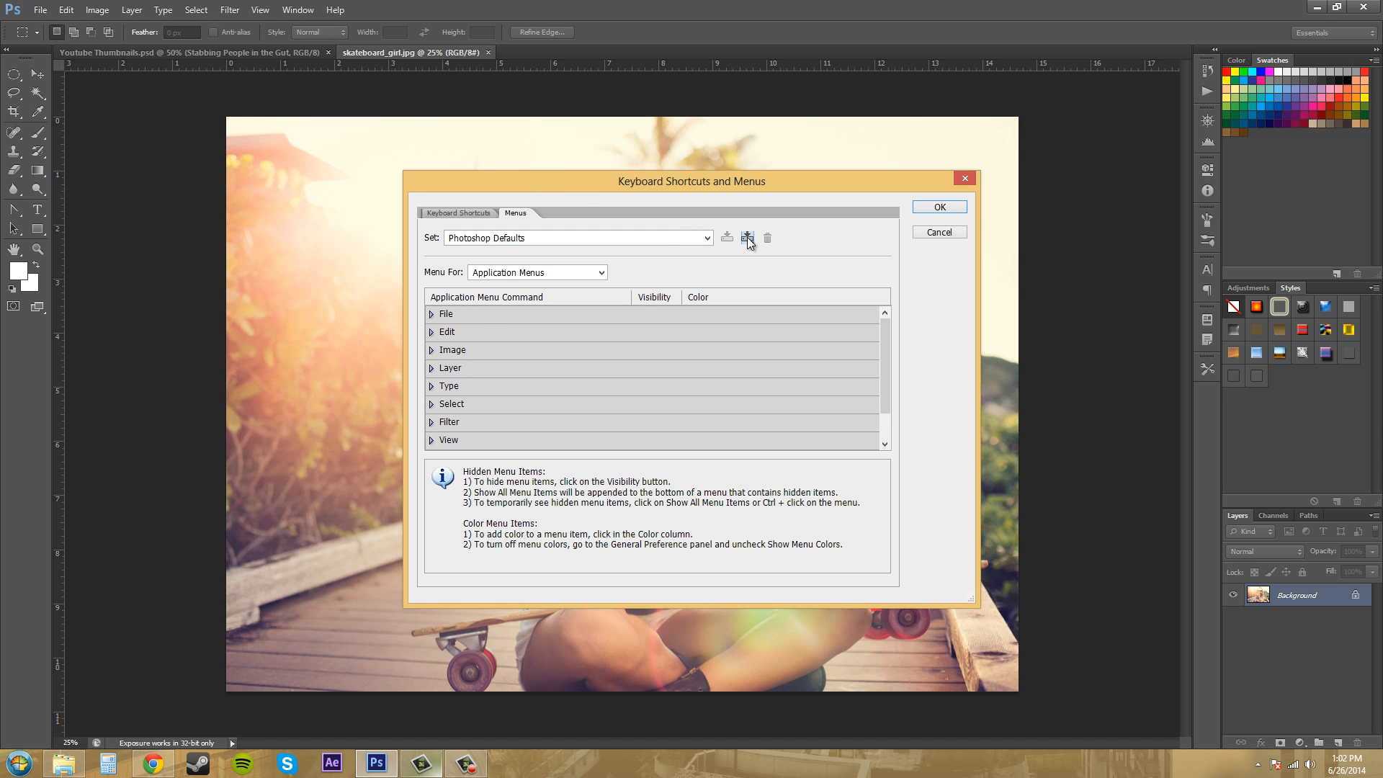
{"action": "mouse_move", "coordinate": [747, 238]}
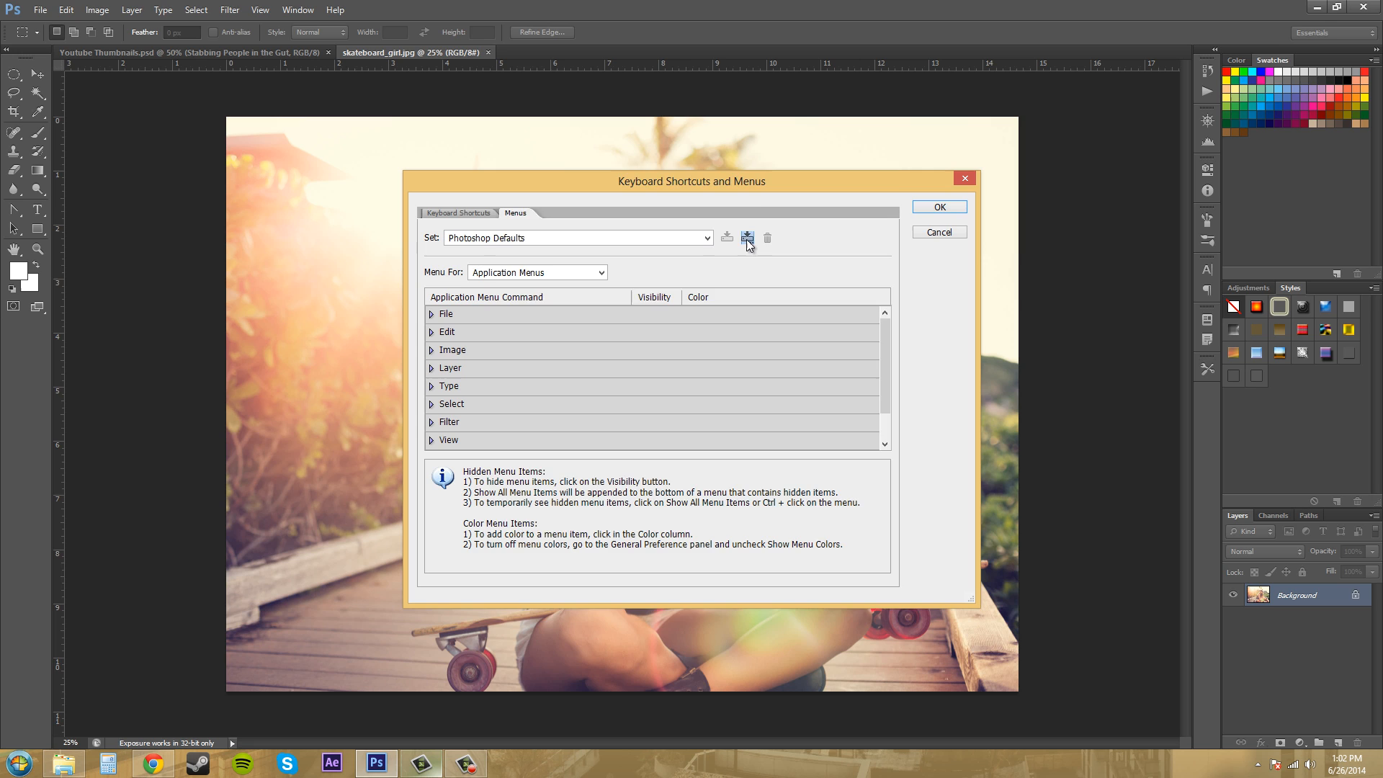
- Save a copy of the default menu set as a new set named 'tutorial'
{"action": "left_click", "coordinate": [746, 238]}
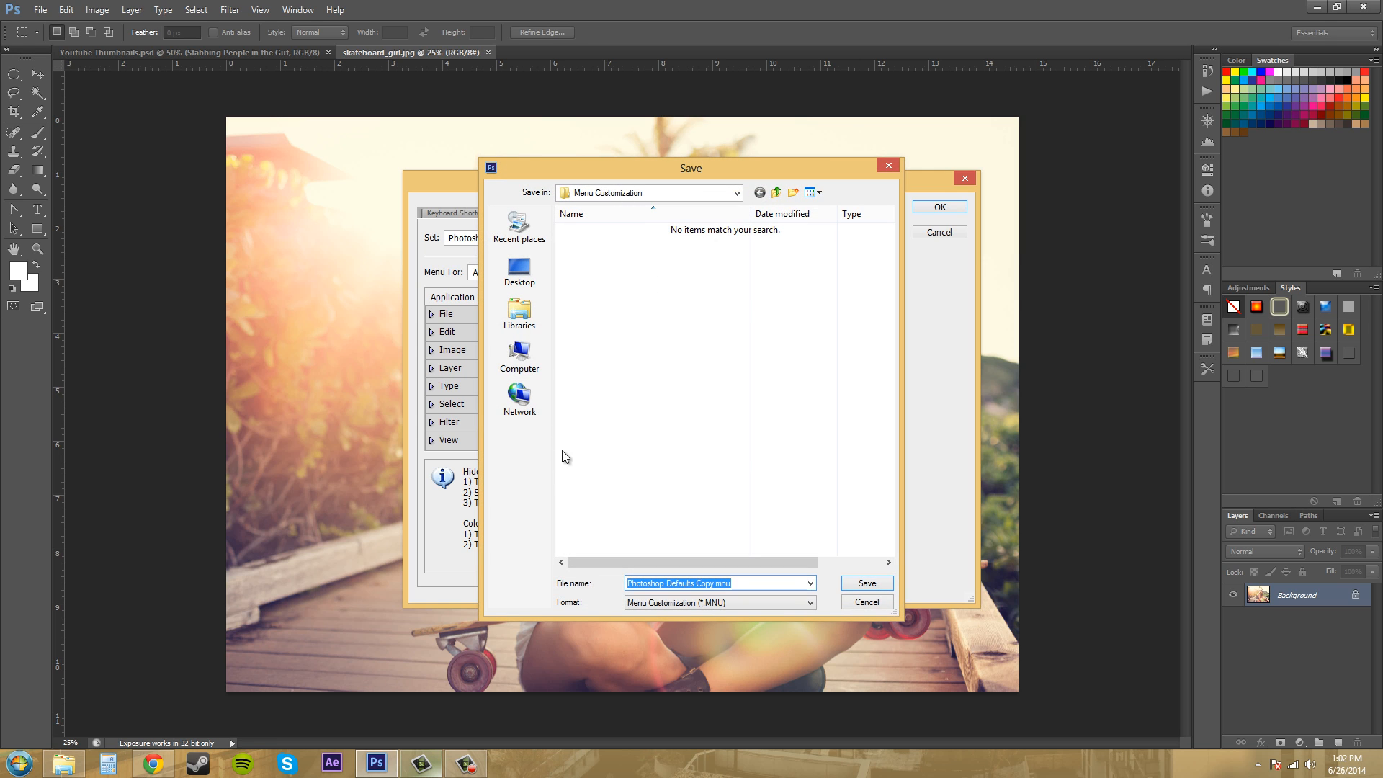
{"action": "mouse_move", "coordinate": [689, 313]}
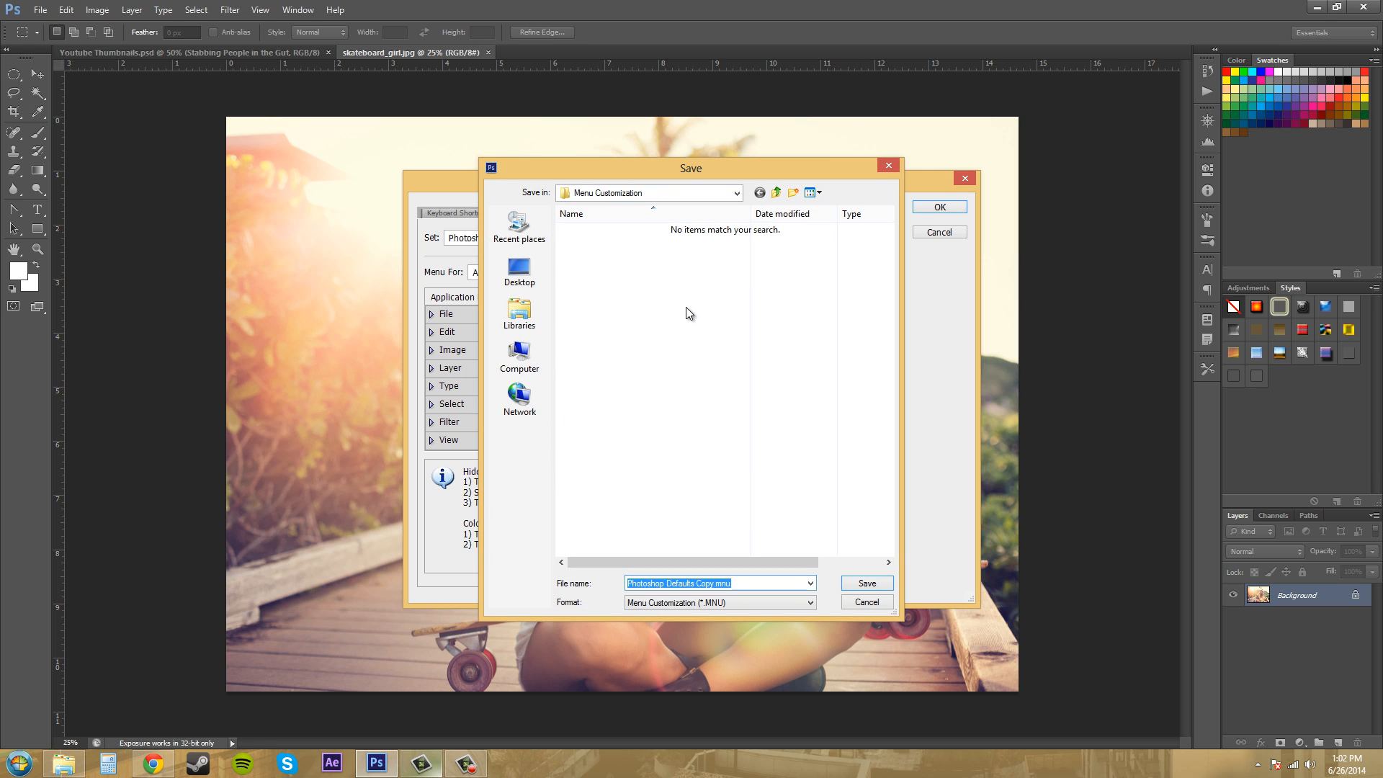
{"action": "type", "text": "tutor"}
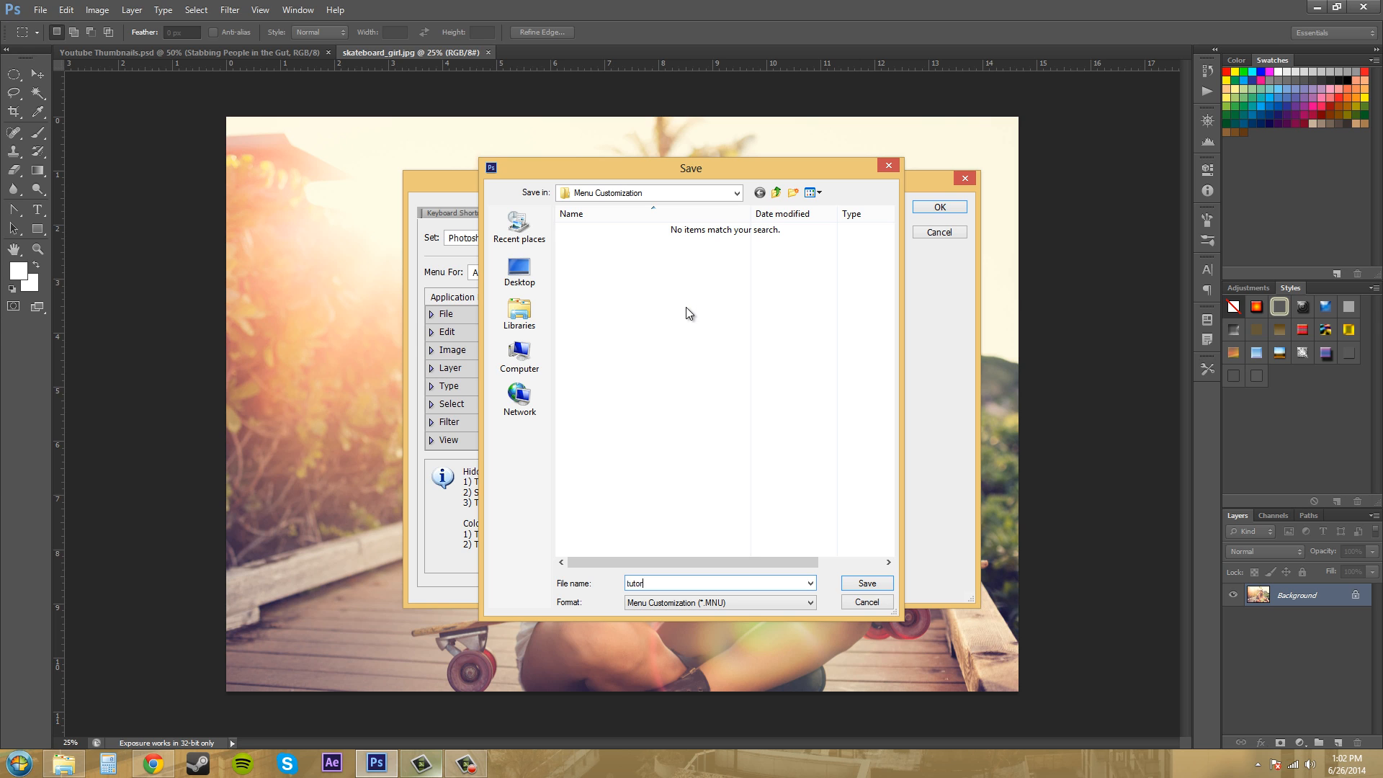
{"action": "type", "text": "ial"}
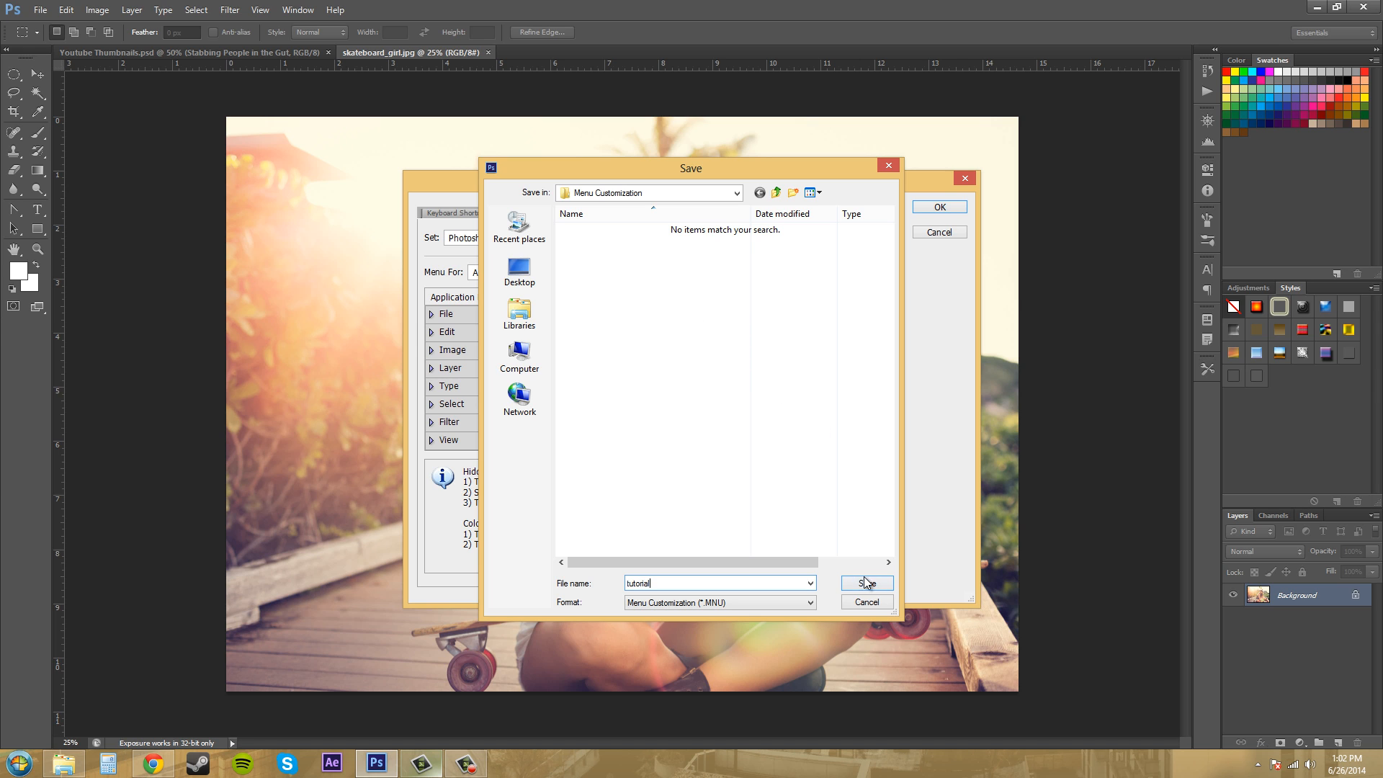
{"action": "left_click", "coordinate": [866, 583]}
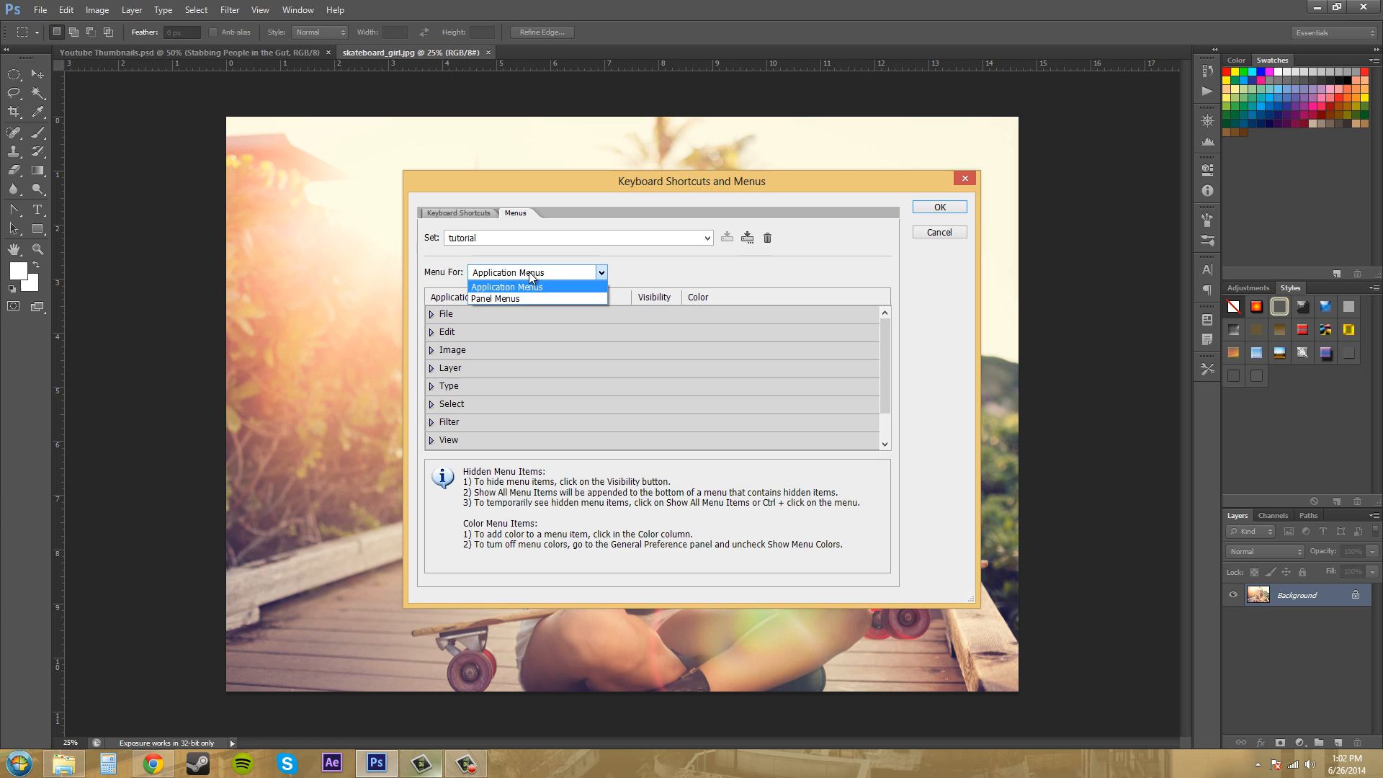
- Switch Menu For to Panel Menus and back to Application Menus, then expand File
{"action": "left_click", "coordinate": [495, 298]}
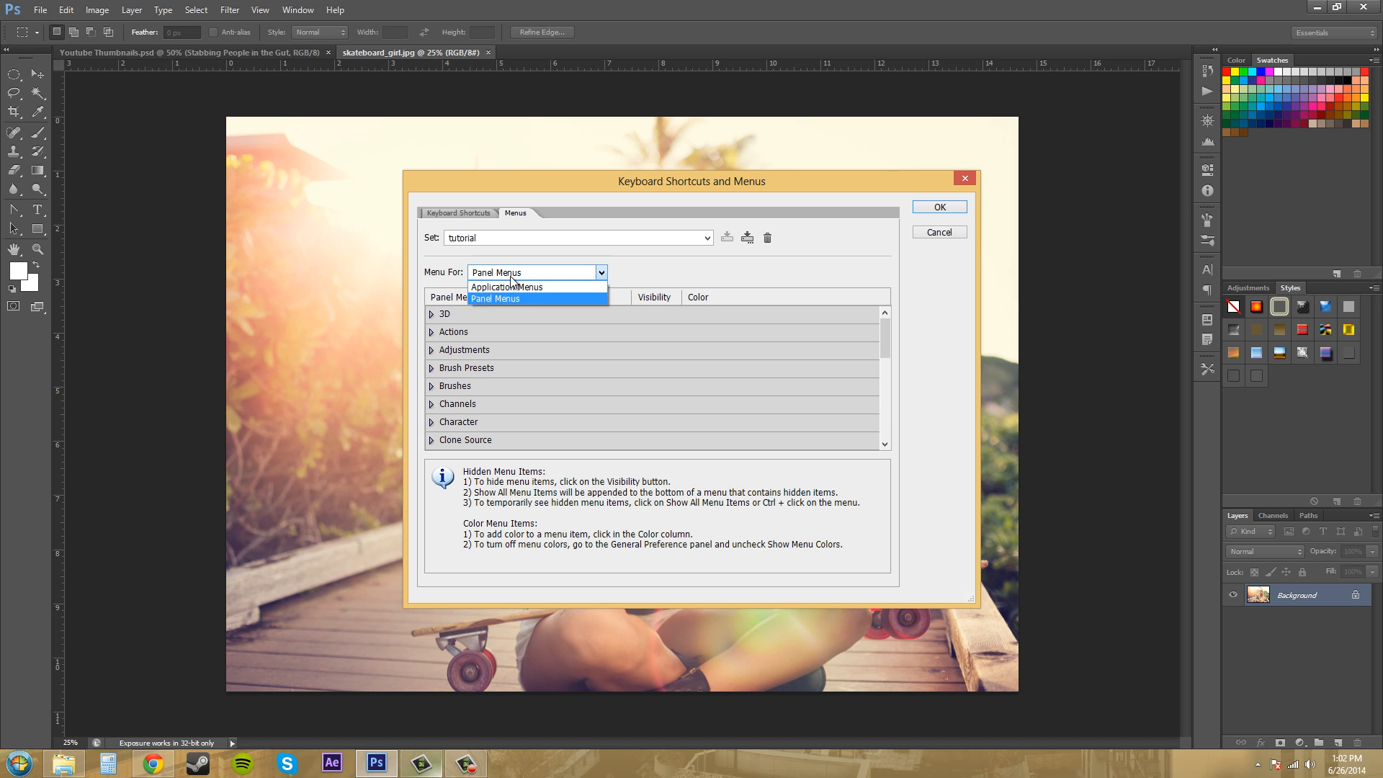
{"action": "left_click", "coordinate": [507, 287]}
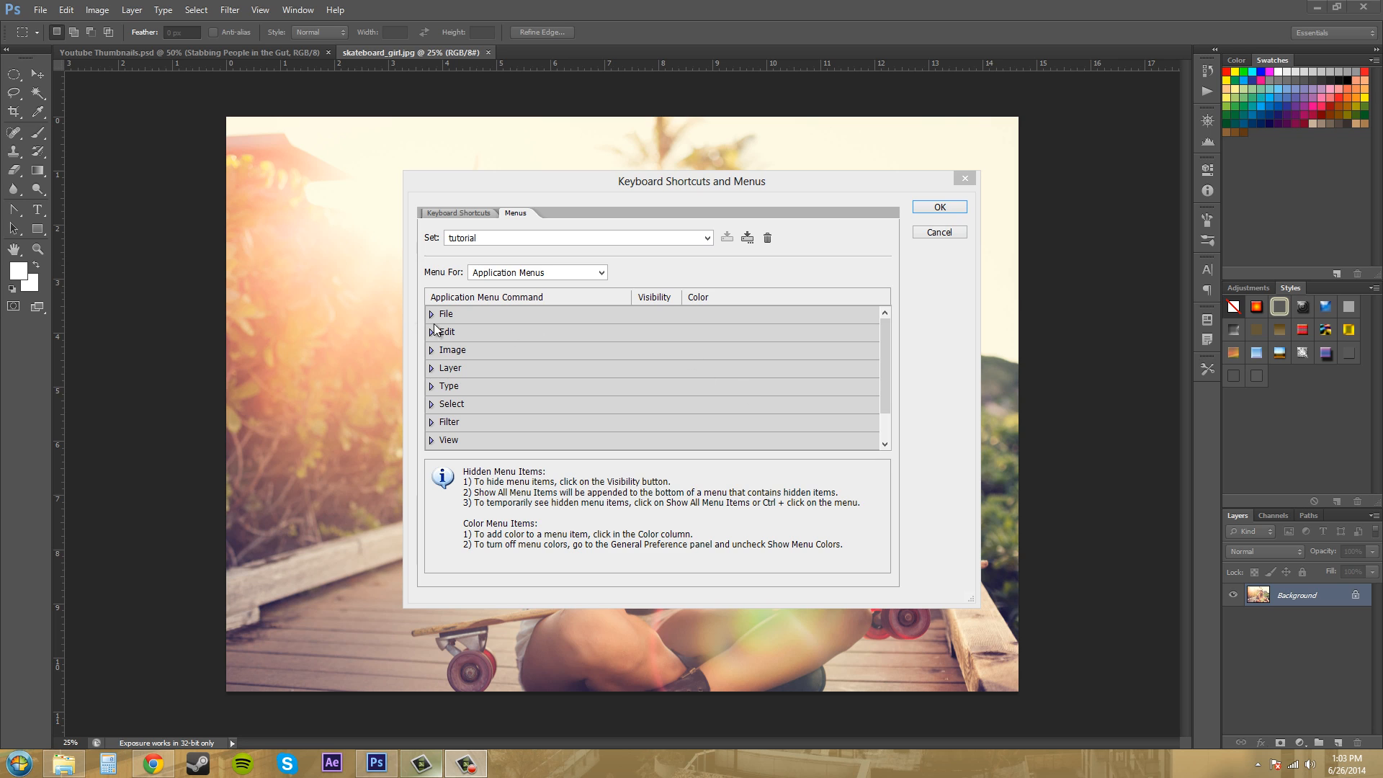
{"action": "mouse_move", "coordinate": [434, 313]}
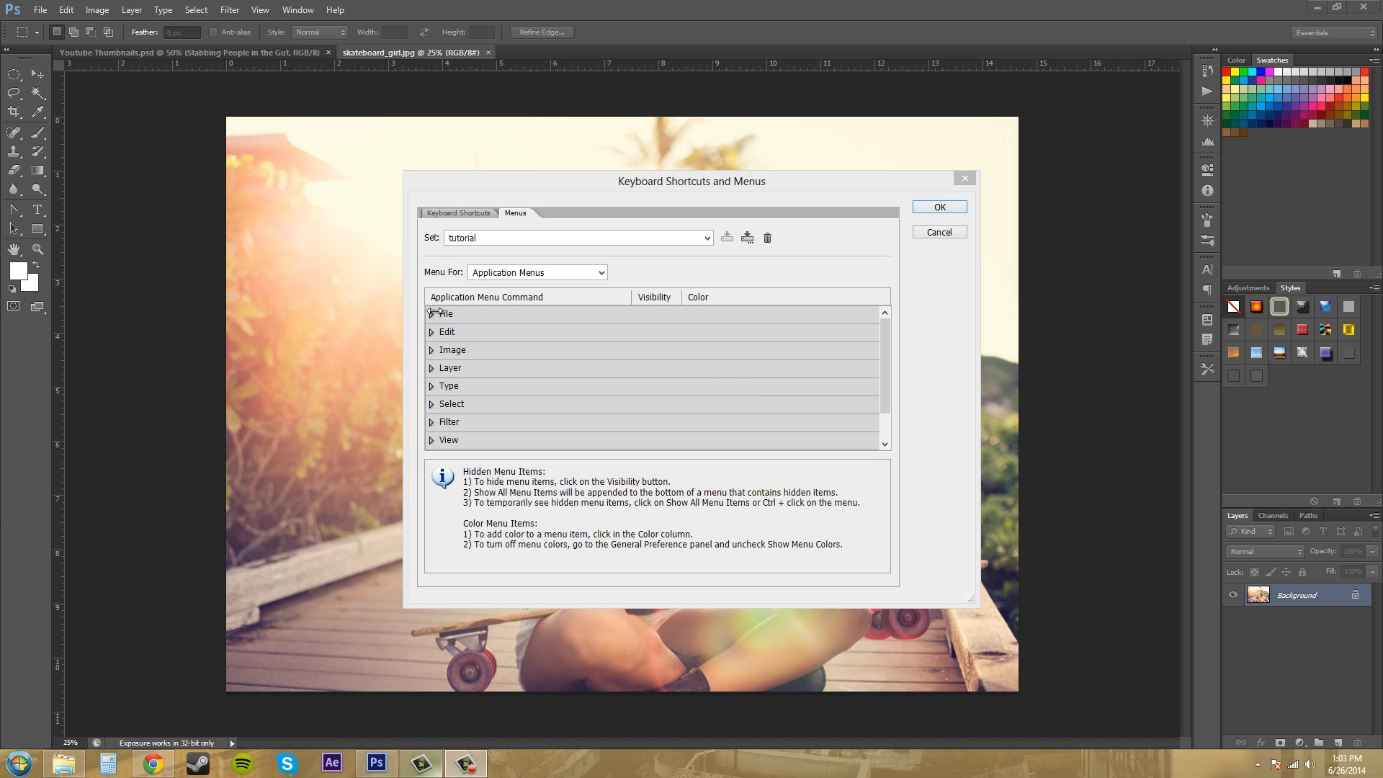
{"action": "left_click", "coordinate": [431, 314]}
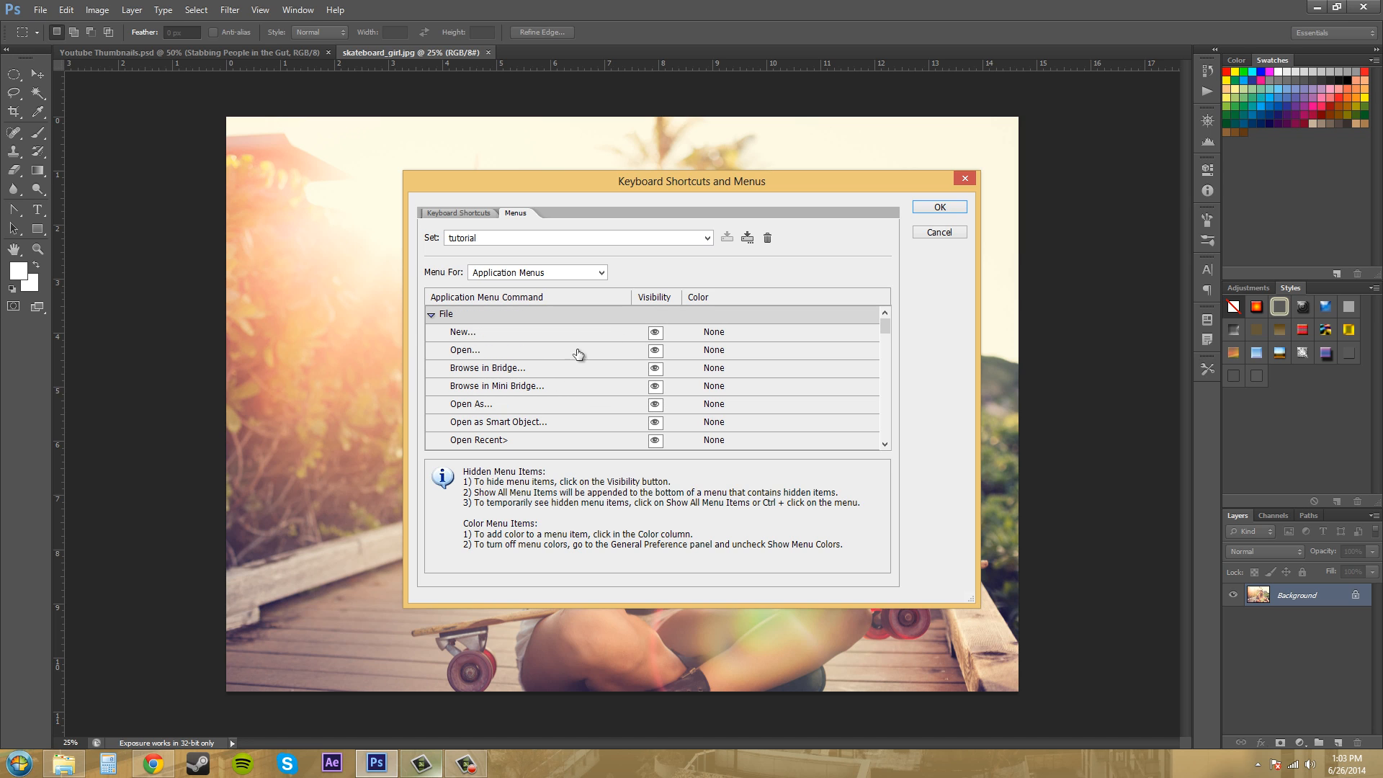
{"action": "mouse_move", "coordinate": [699, 346]}
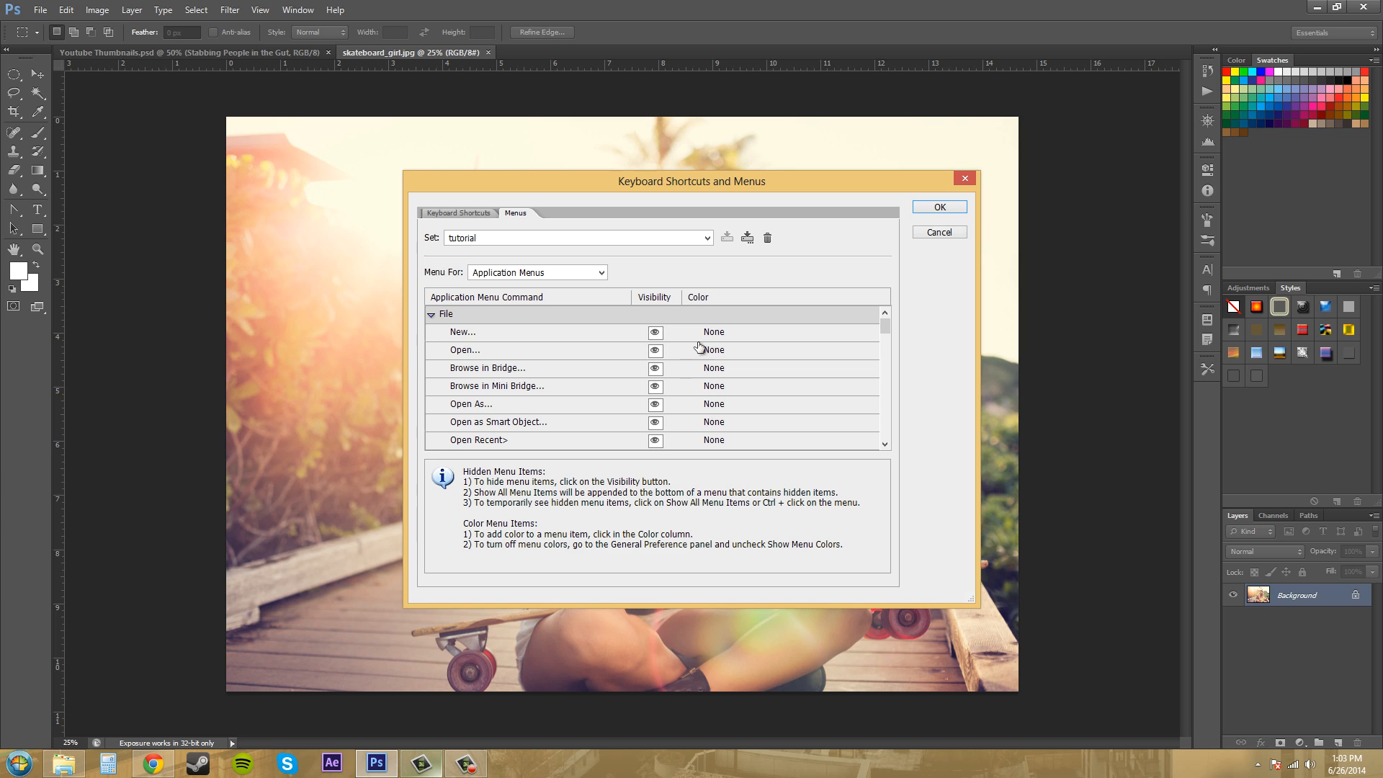
- Colour the Open command orange, then reopen Window > Workspace > Keyboard Shortcuts & Menus
{"action": "left_click", "coordinate": [723, 350]}
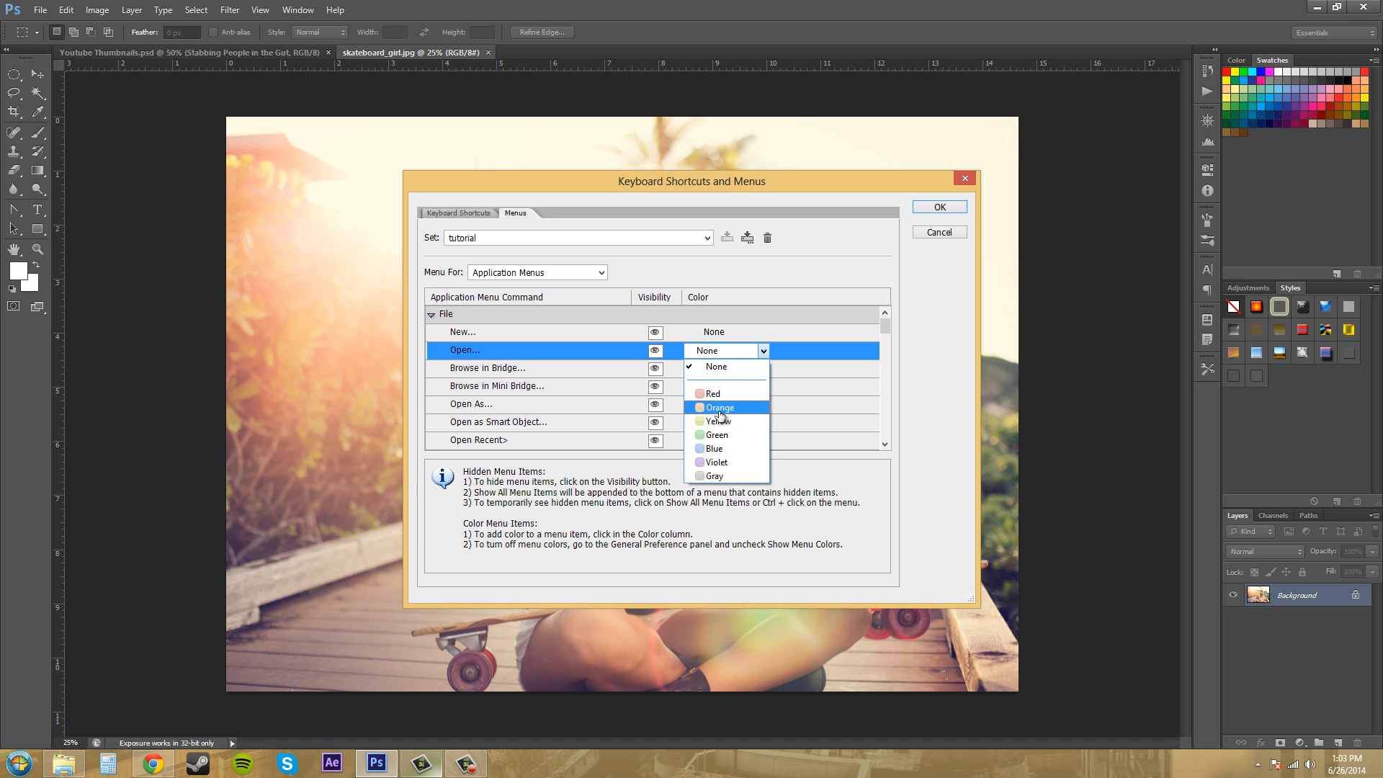
{"action": "left_click", "coordinate": [718, 407]}
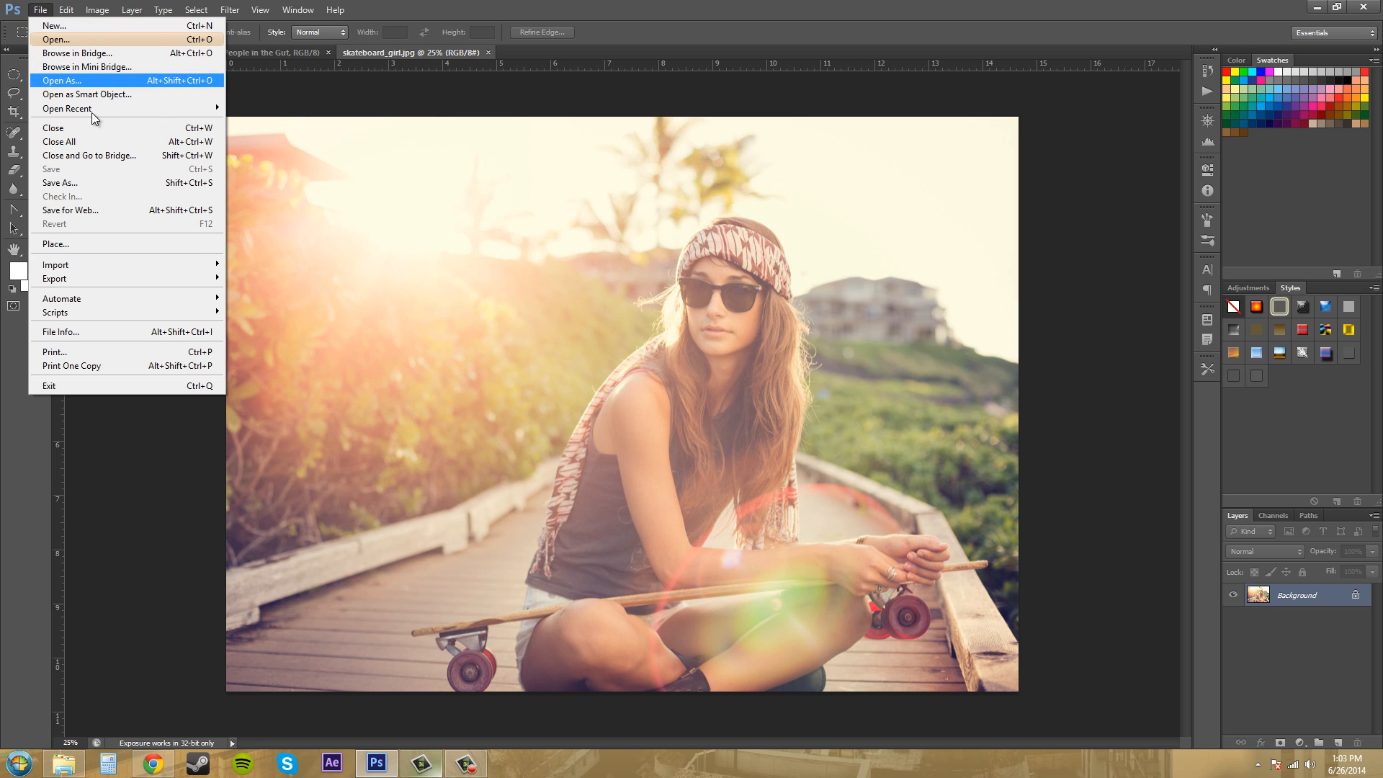
{"action": "left_click", "coordinate": [248, 9]}
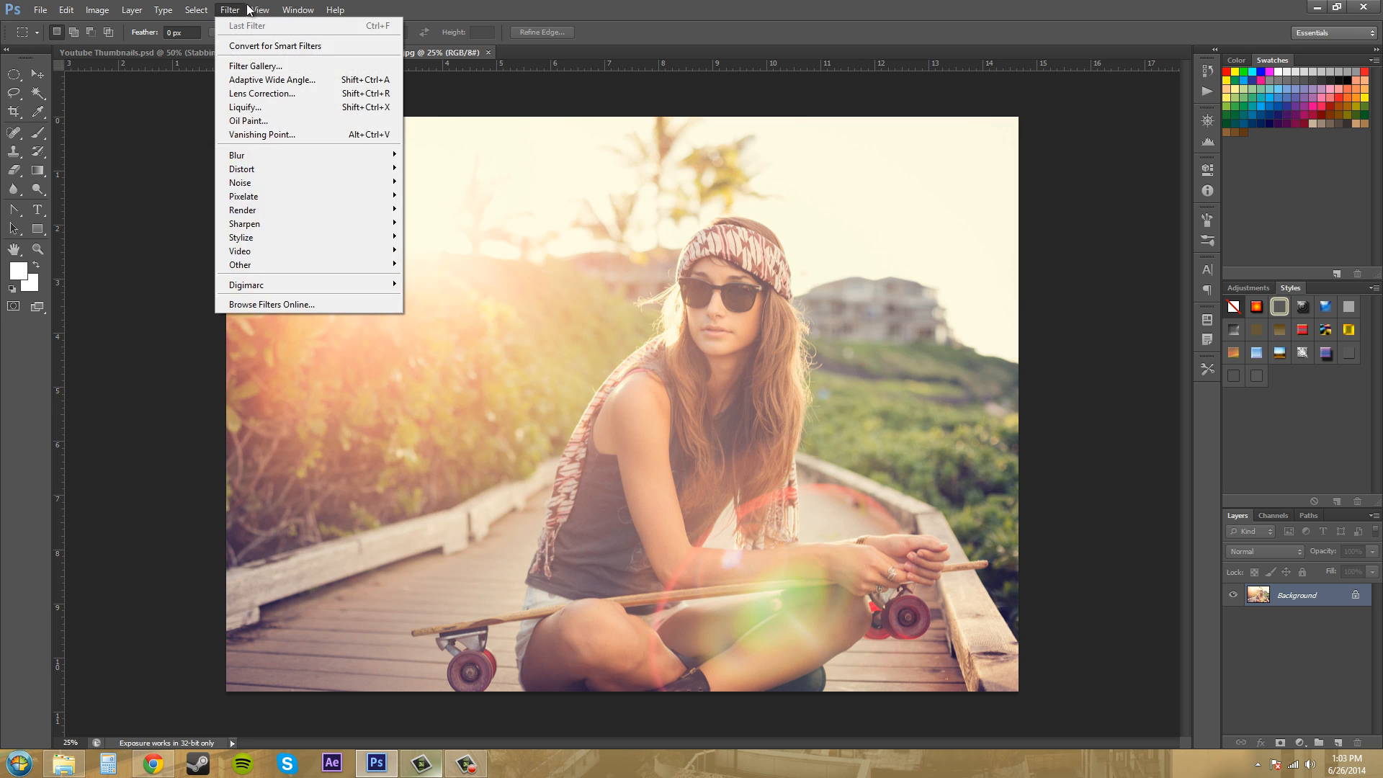
{"action": "left_click", "coordinate": [298, 9]}
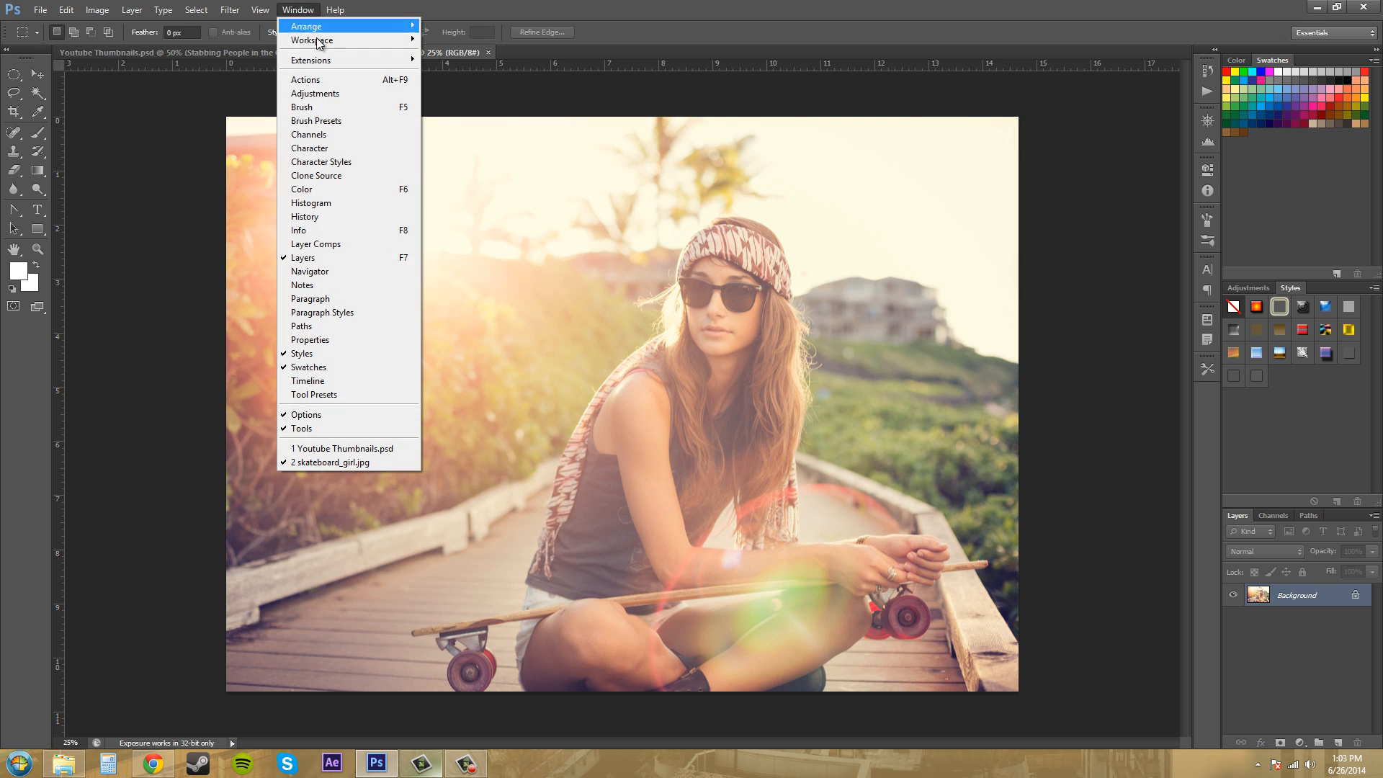
{"action": "mouse_move", "coordinate": [316, 39]}
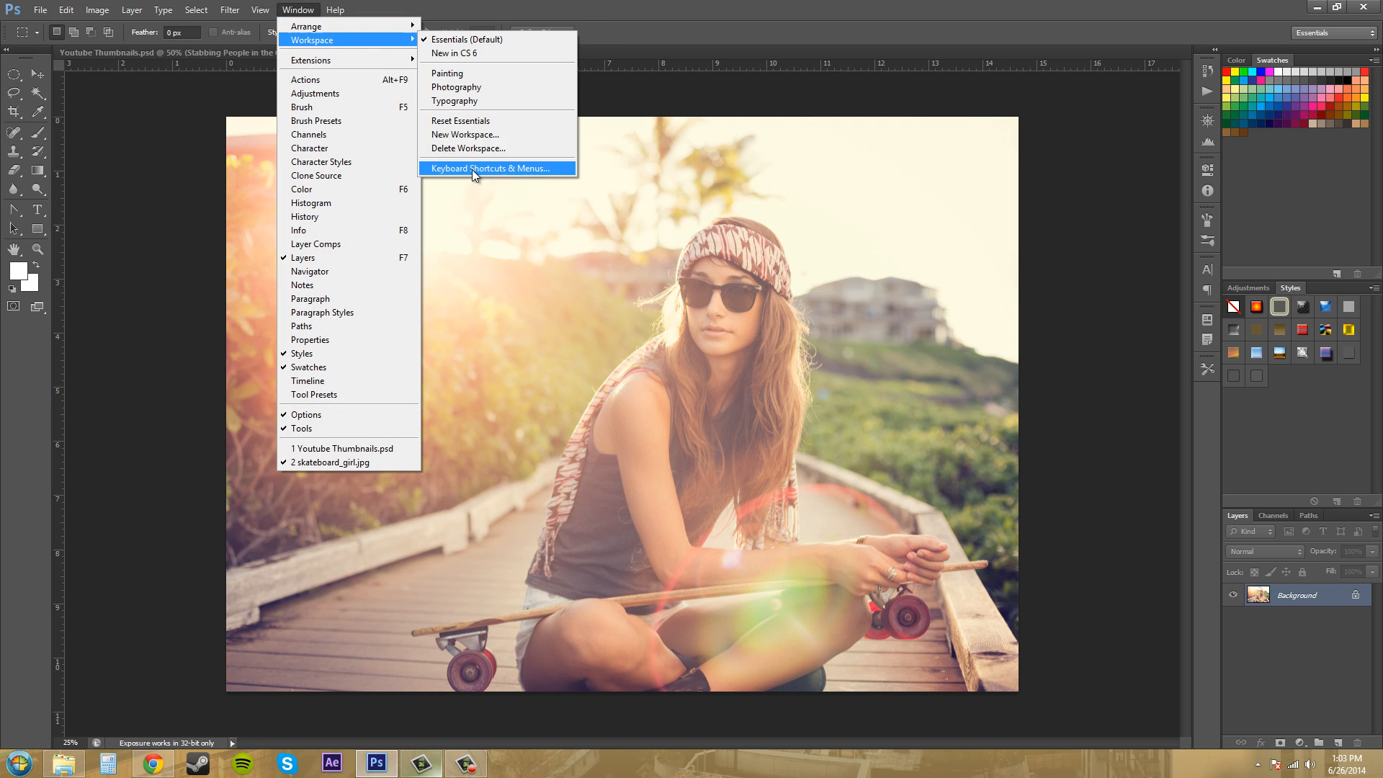
{"action": "left_click", "coordinate": [486, 168]}
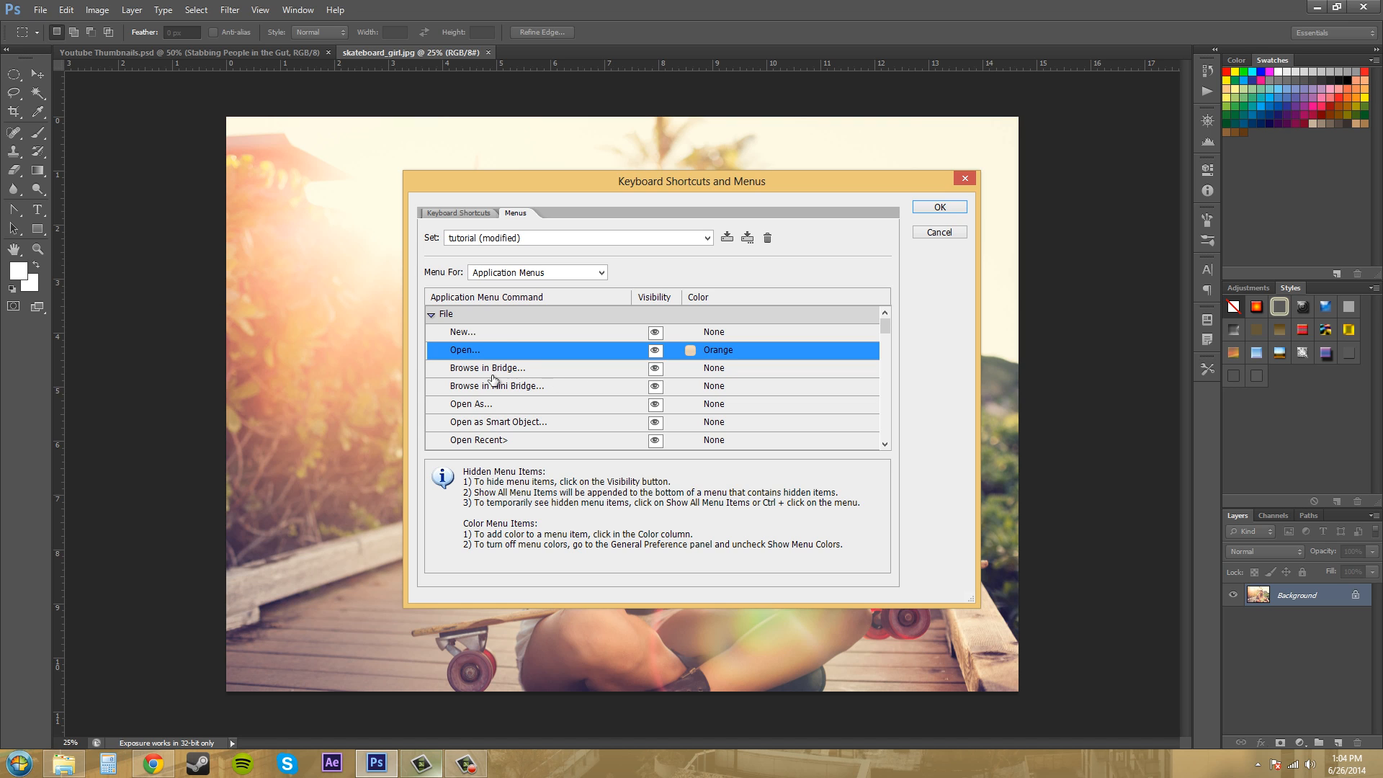
{"action": "mouse_move", "coordinate": [644, 358]}
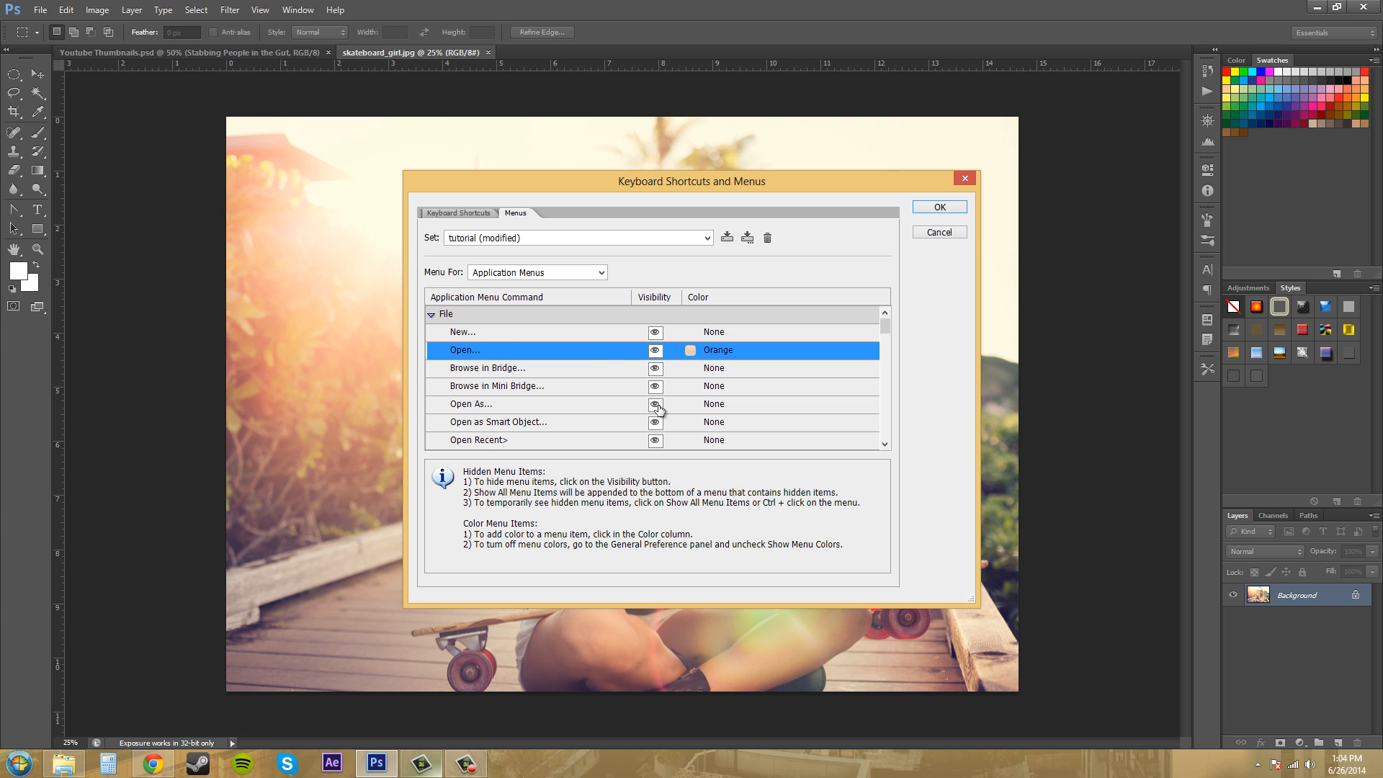
{"action": "mouse_move", "coordinate": [611, 424]}
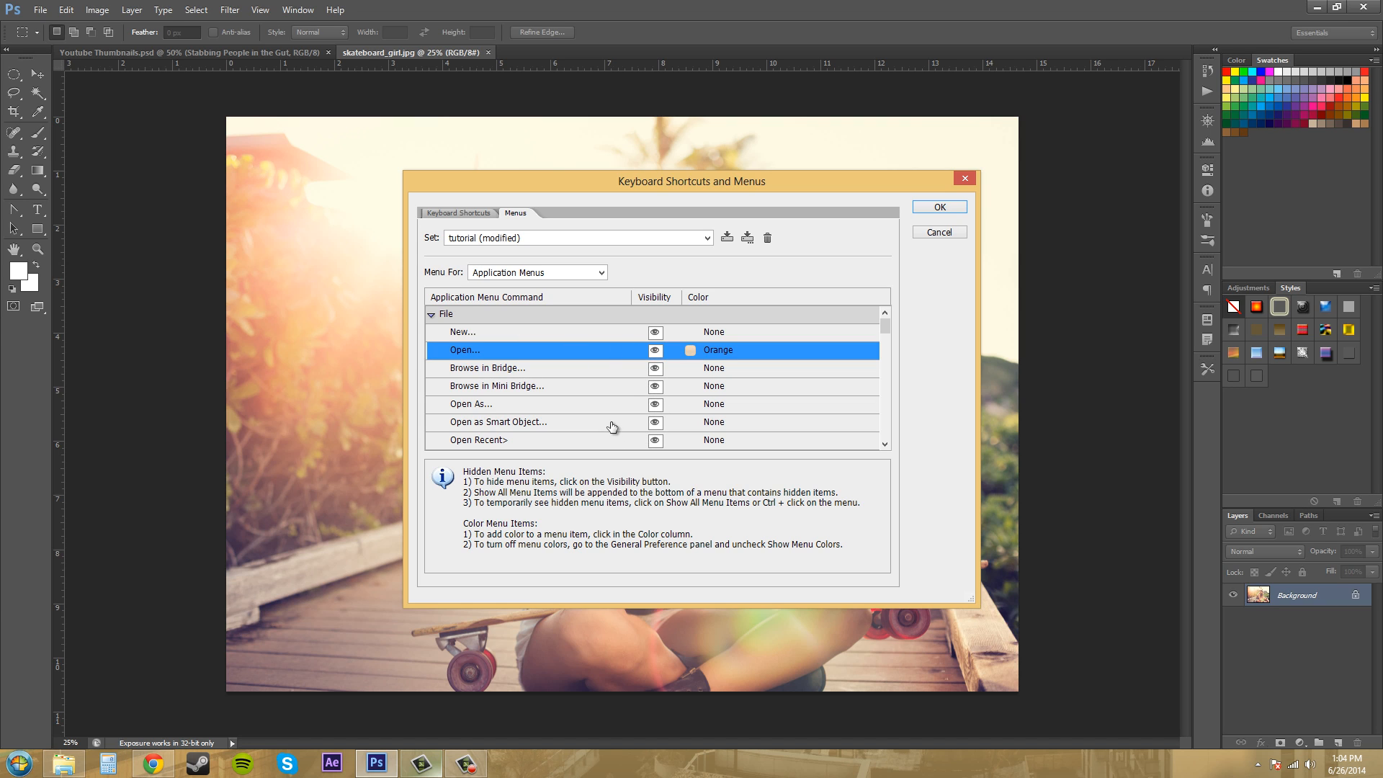
{"action": "mouse_move", "coordinate": [401, 246]}
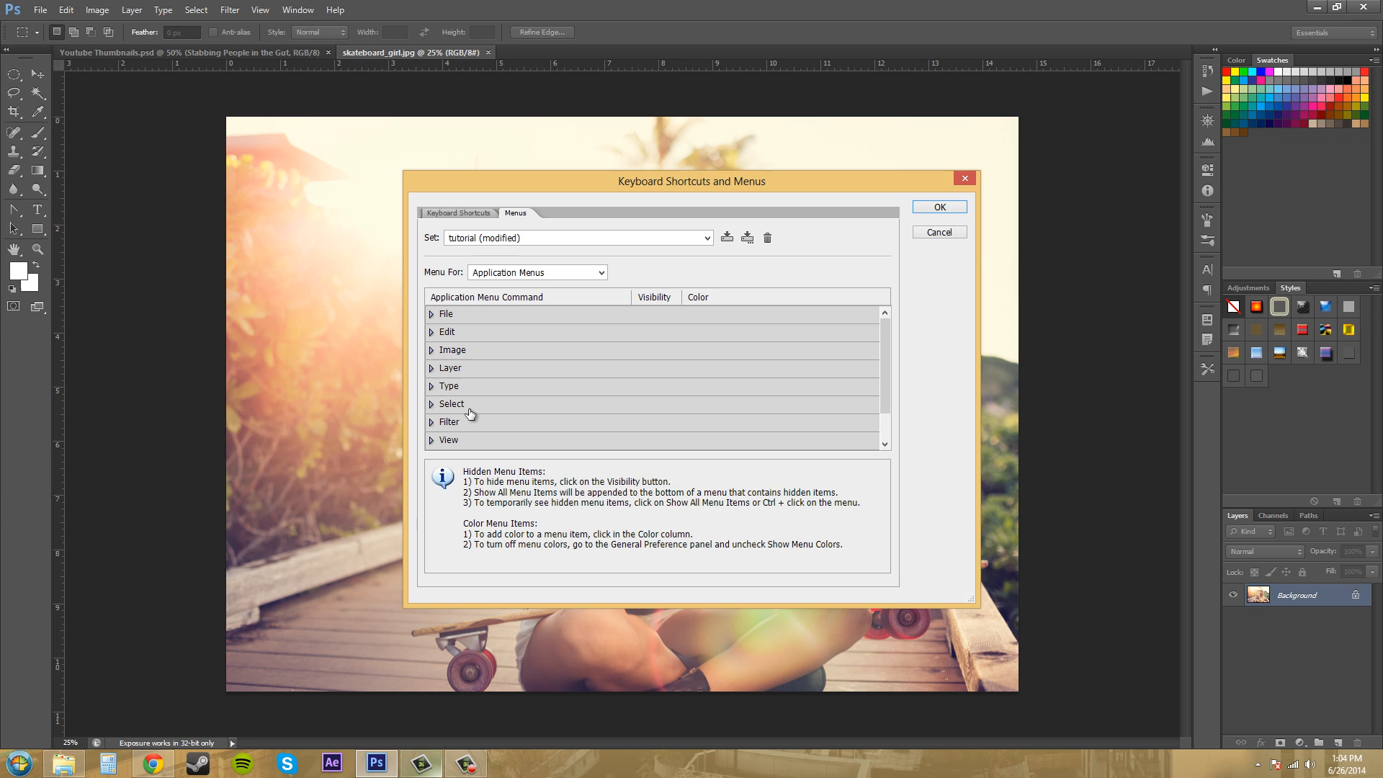
{"action": "left_click", "coordinate": [438, 422]}
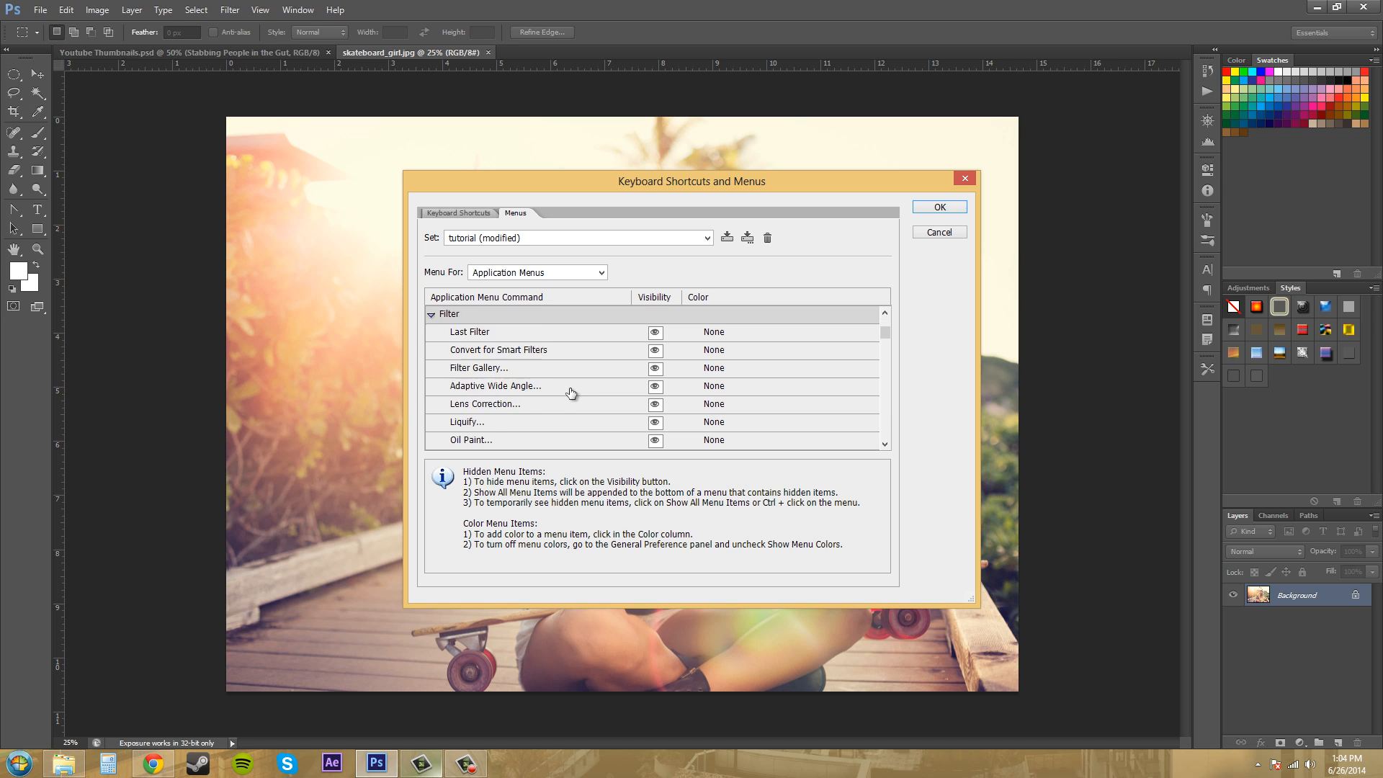
{"action": "scroll", "scroll_direction": "down", "scroll_amount": 3}
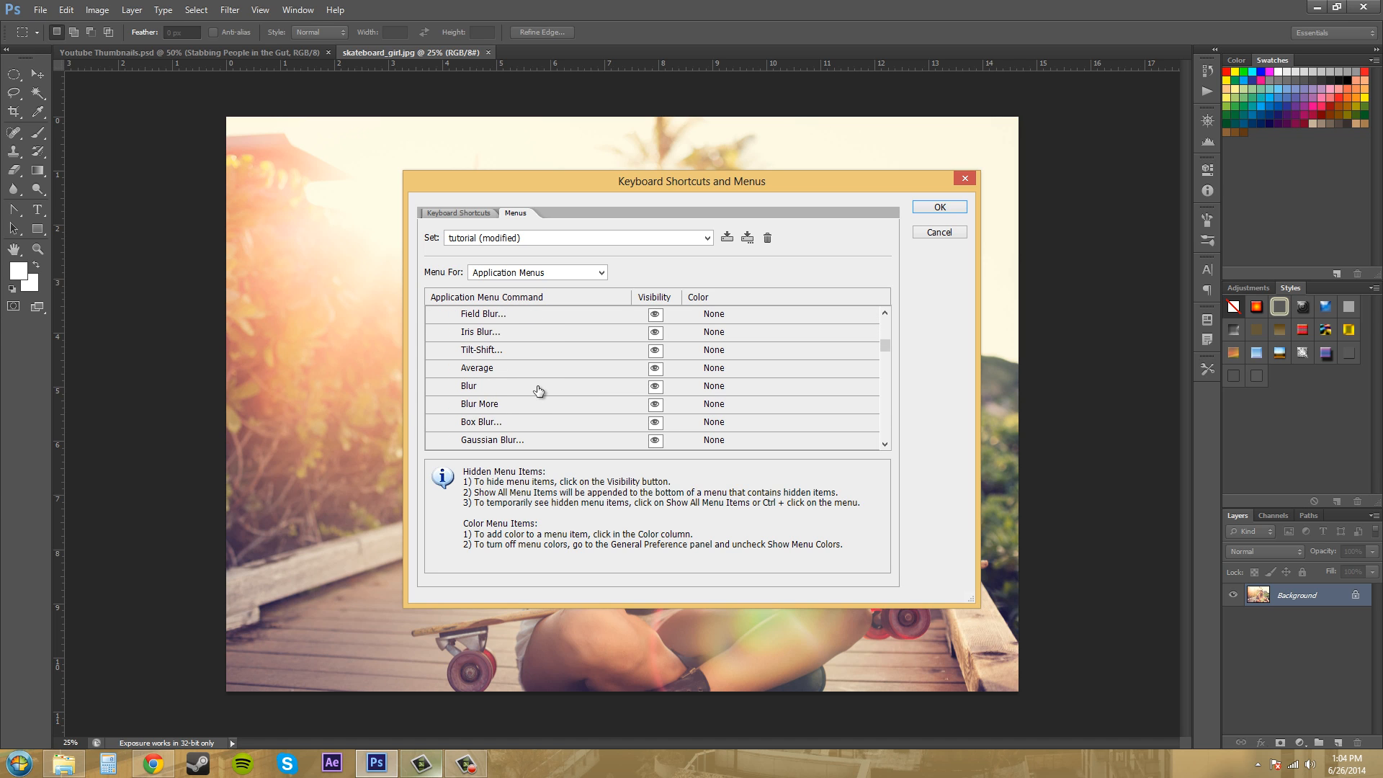
{"action": "scroll", "scroll_direction": "down", "scroll_amount": 3}
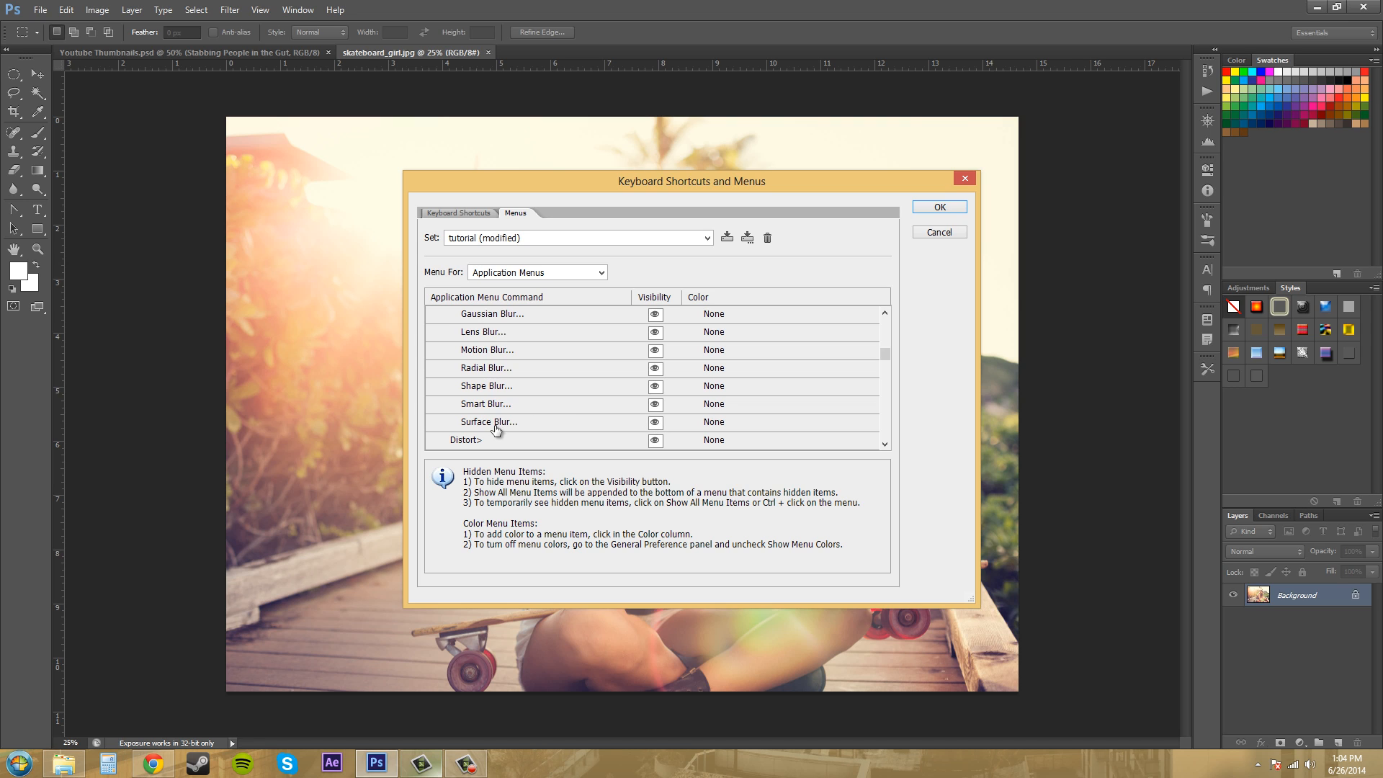
{"action": "mouse_move", "coordinate": [489, 426]}
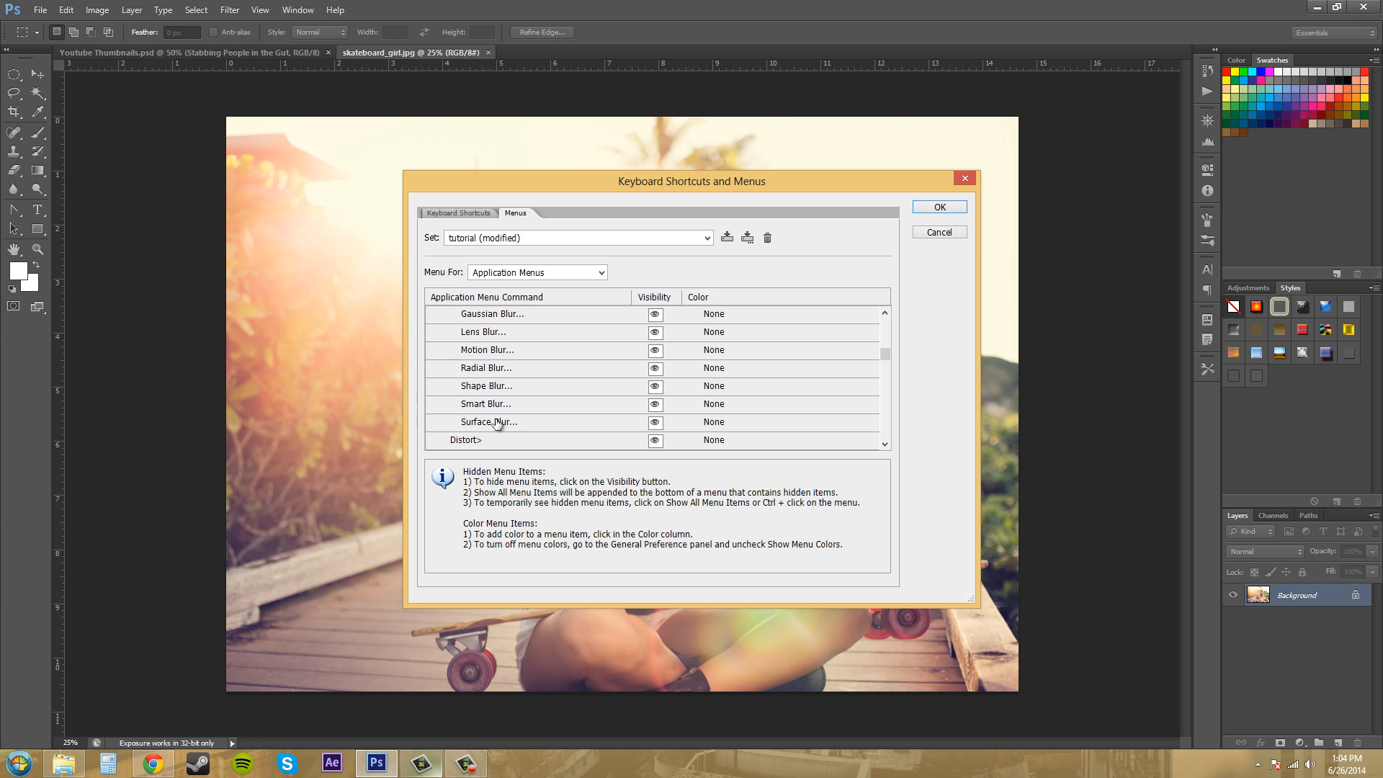
{"action": "mouse_move", "coordinate": [511, 412]}
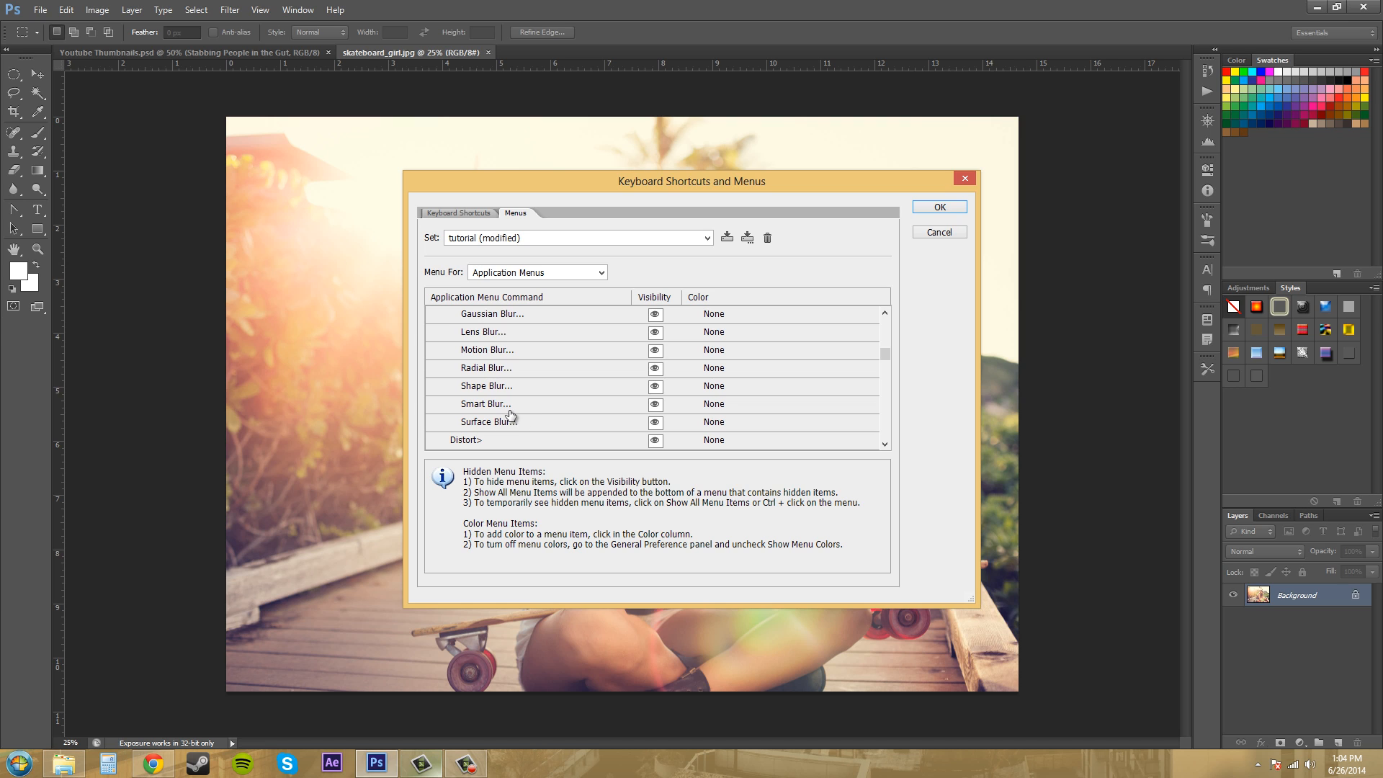
{"action": "mouse_move", "coordinate": [540, 425]}
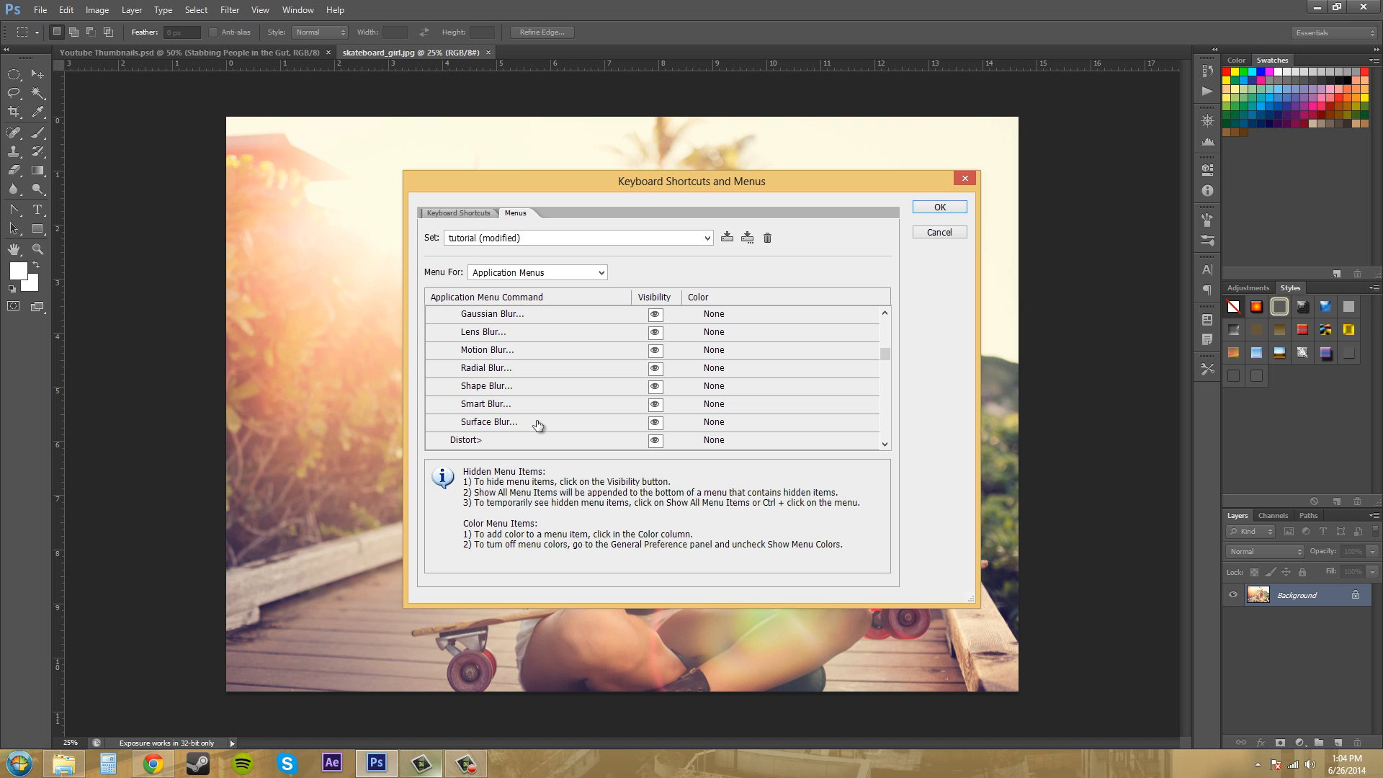
{"action": "mouse_move", "coordinate": [504, 425]}
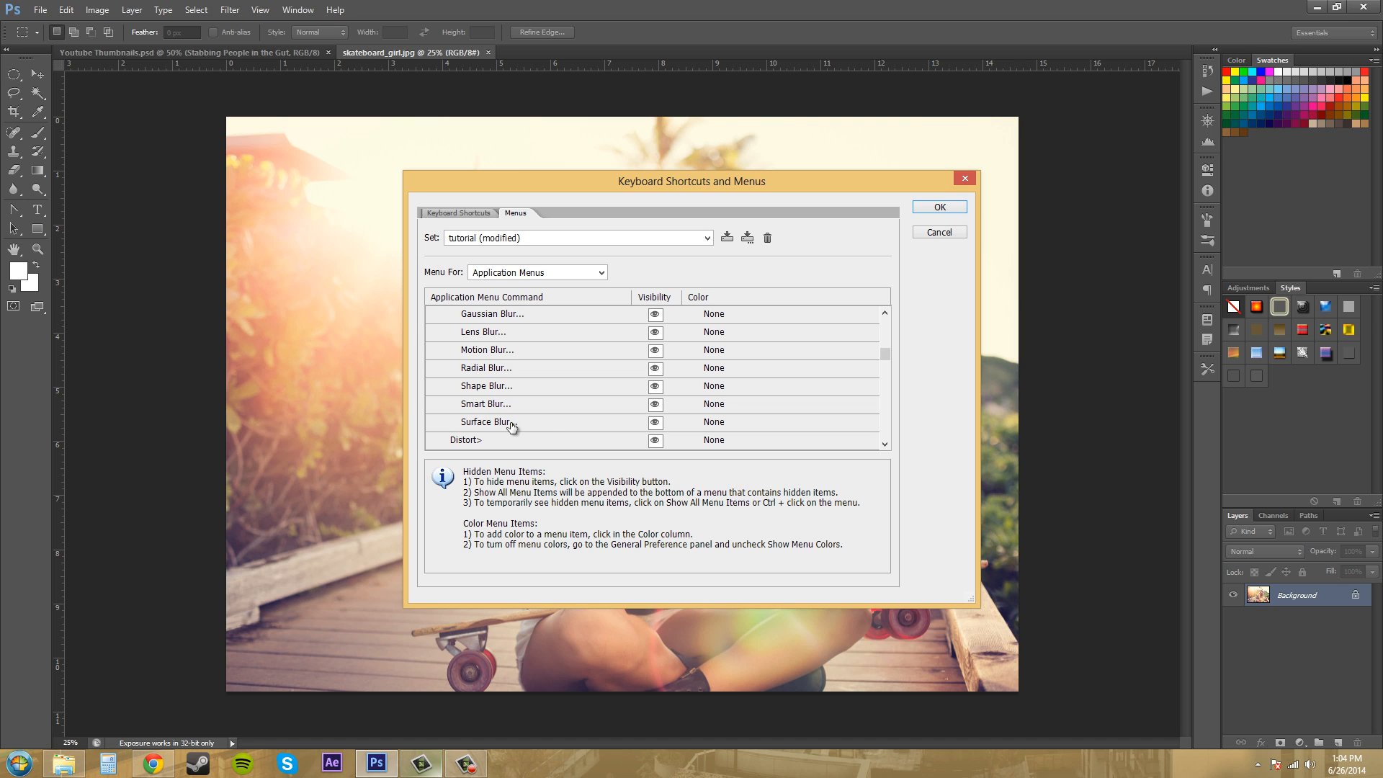
{"action": "mouse_move", "coordinate": [533, 405]}
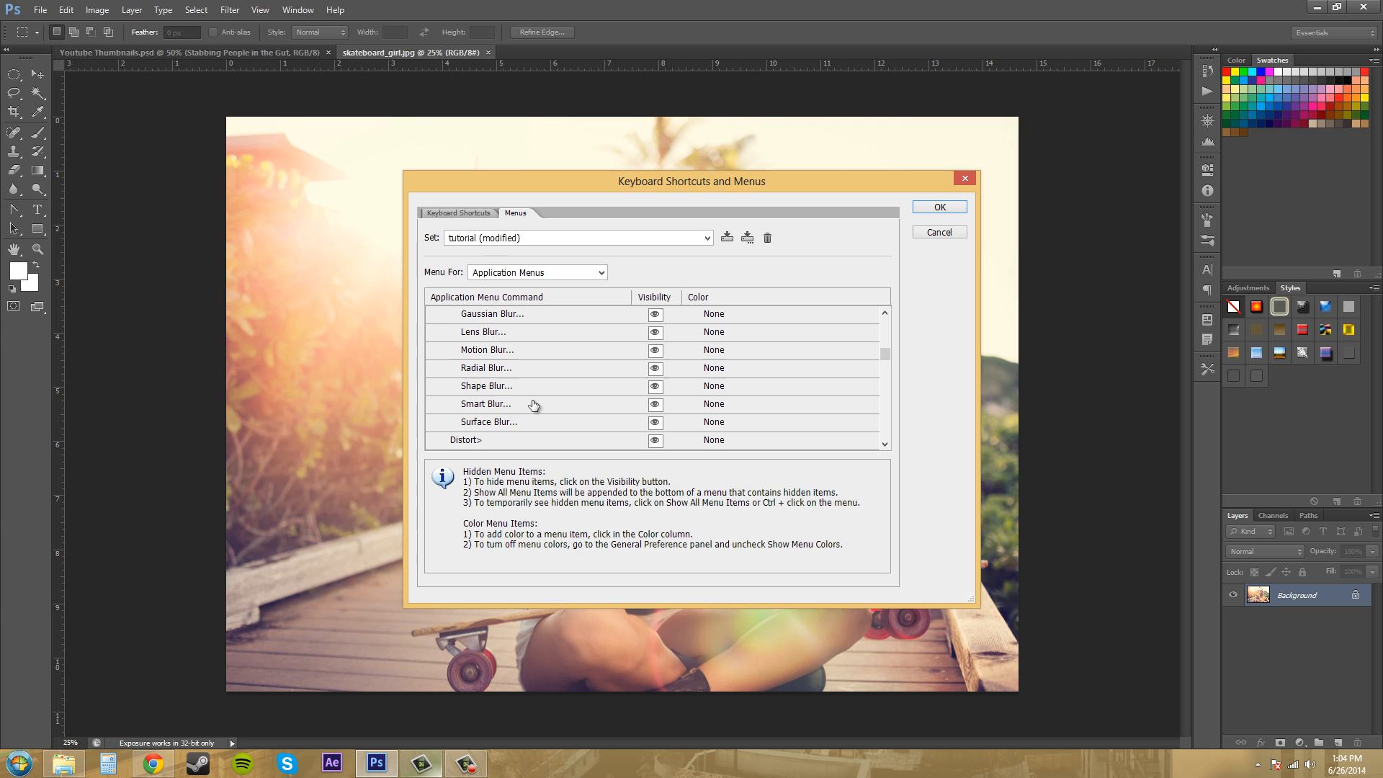
{"action": "mouse_move", "coordinate": [934, 223]}
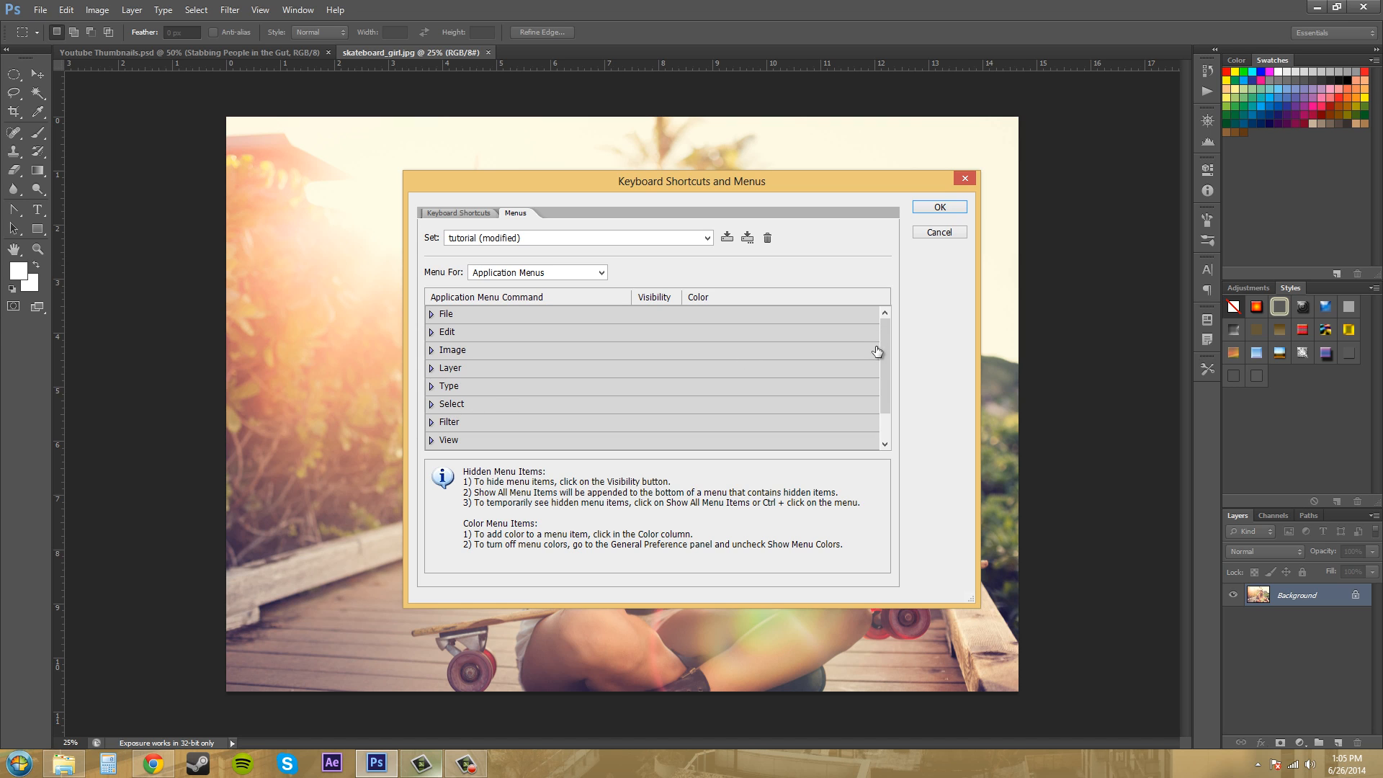
{"action": "mouse_move", "coordinate": [827, 300]}
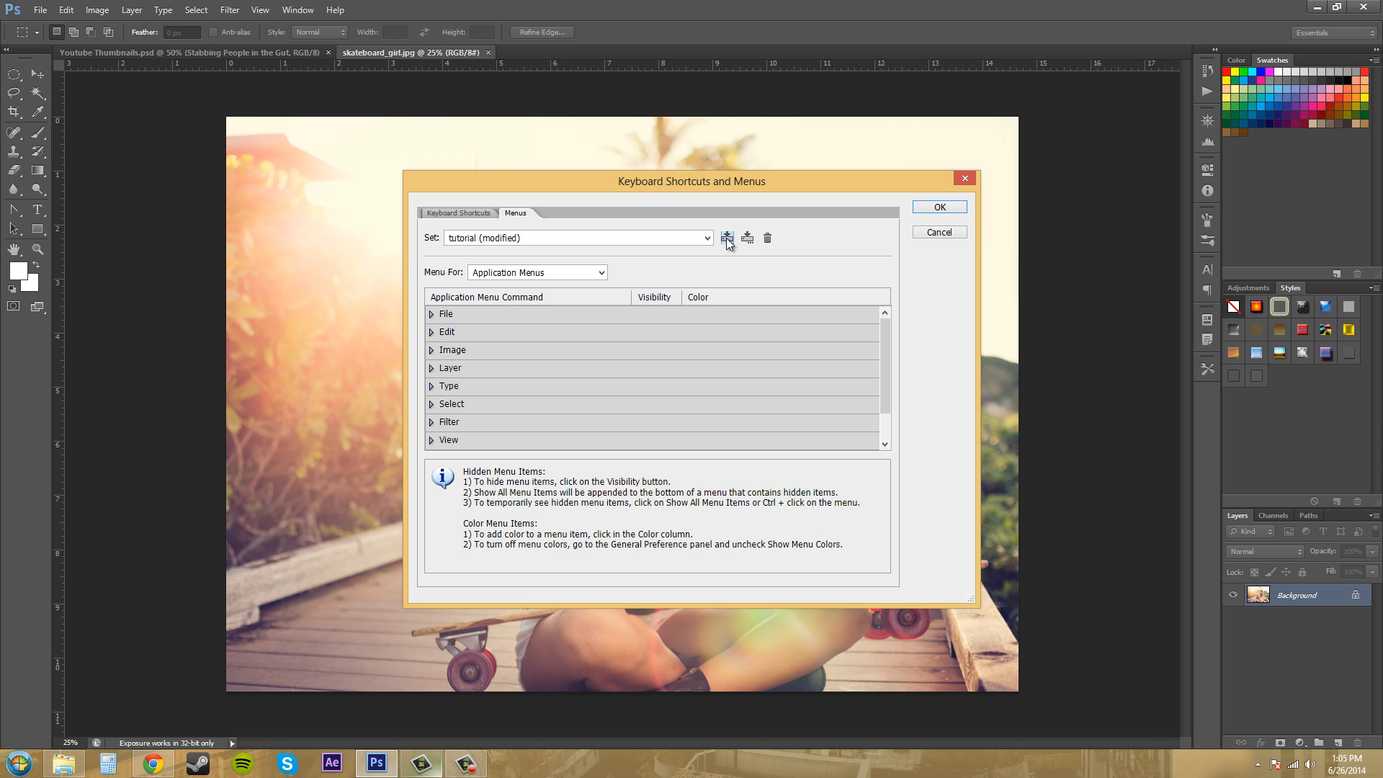
- Save the orange Open colour to the tutorial set and re-expand the File commands
{"action": "left_click", "coordinate": [728, 238]}
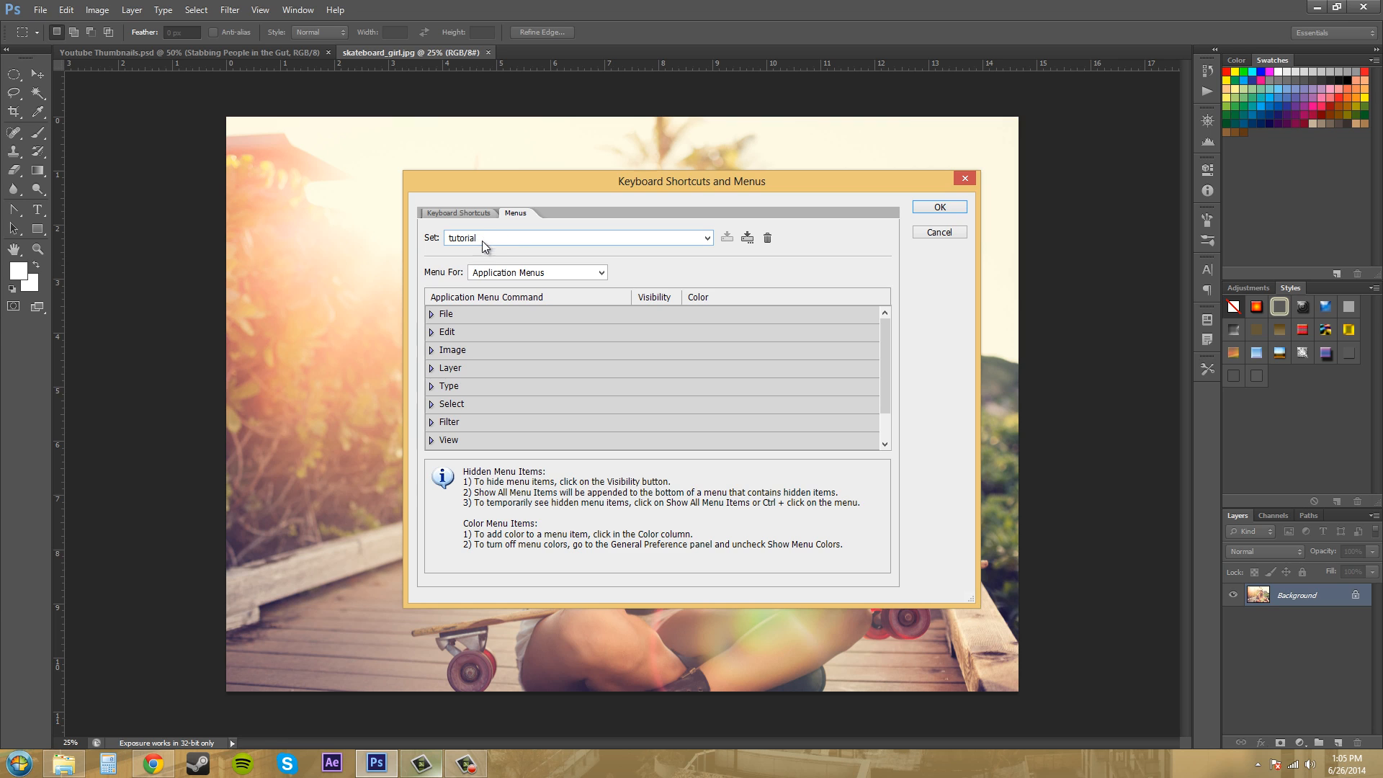
{"action": "mouse_move", "coordinate": [553, 237]}
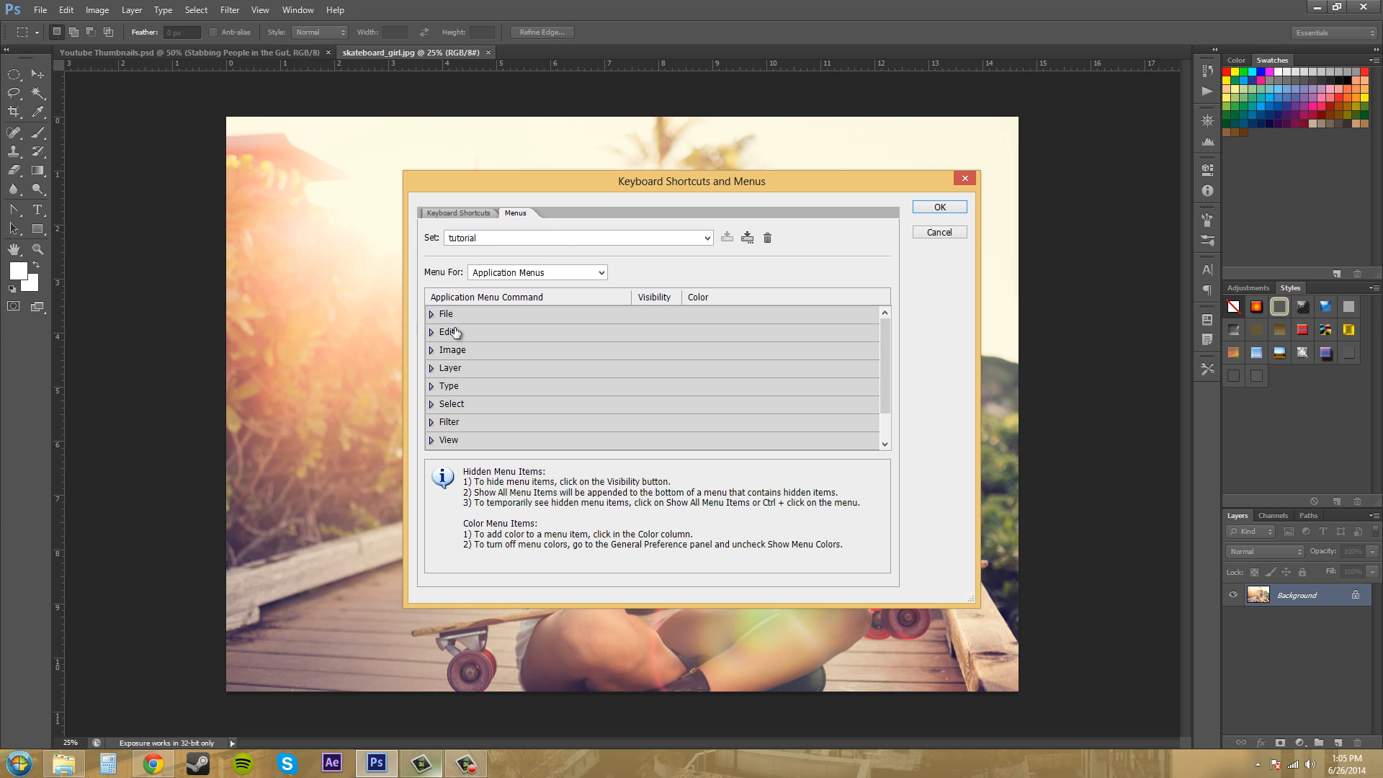
{"action": "left_click", "coordinate": [431, 313]}
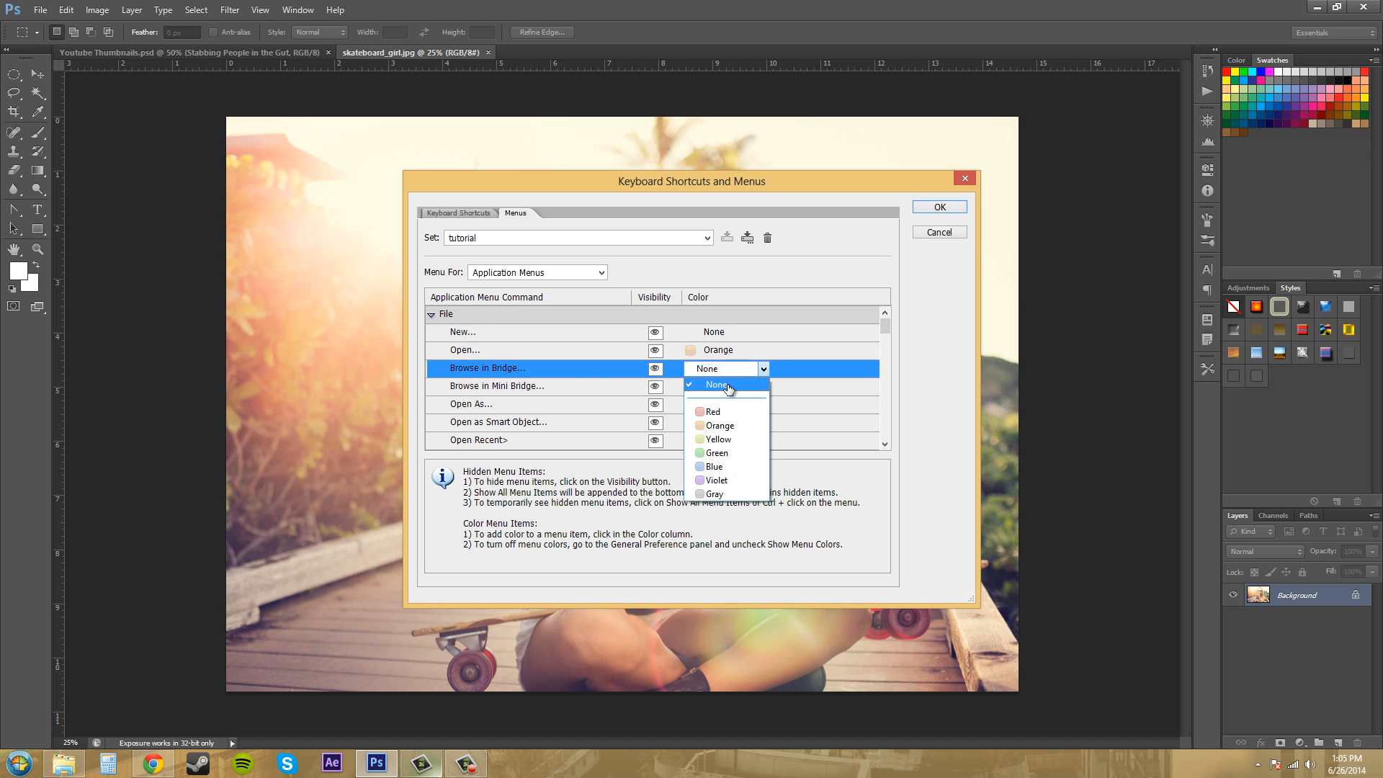
- Set the Browse in Bridge command's colour to Red
{"action": "left_click", "coordinate": [714, 411]}
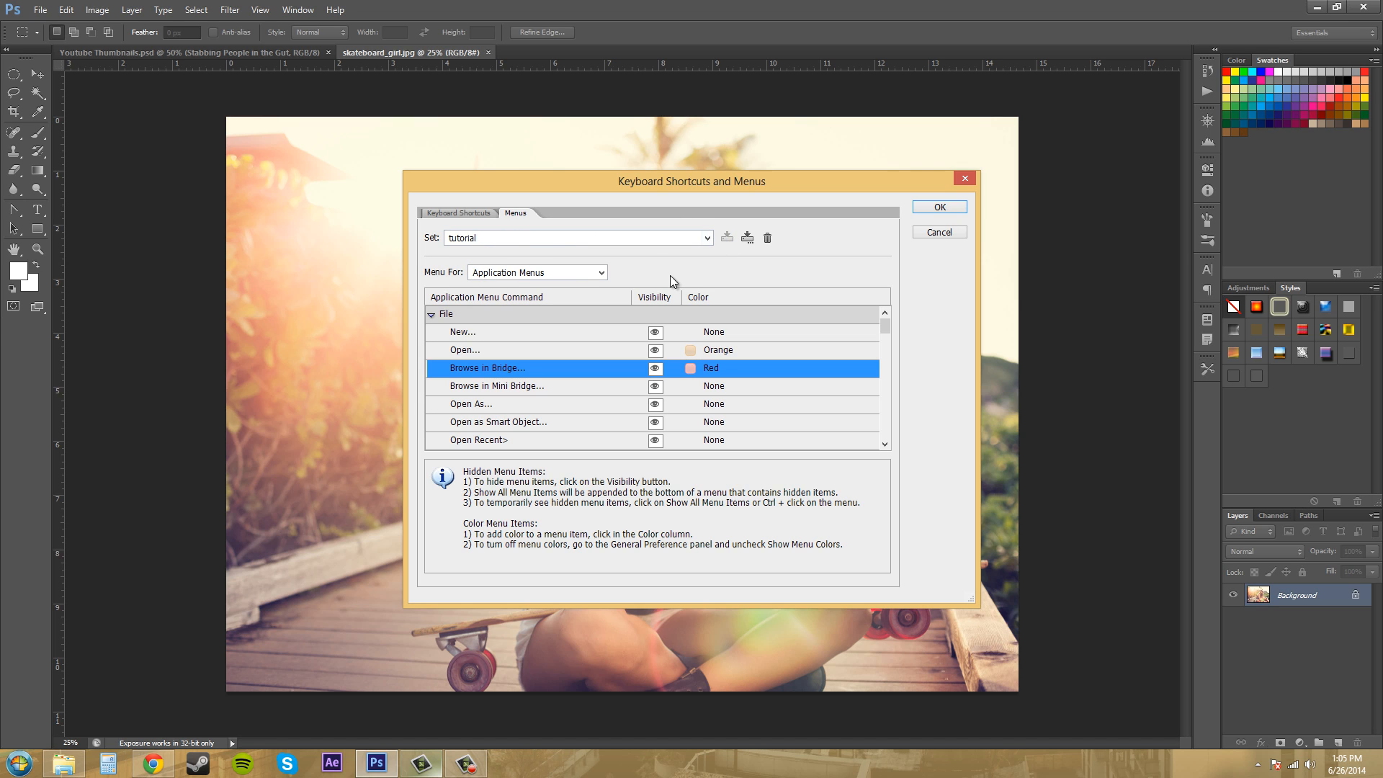
{"action": "mouse_move", "coordinate": [620, 249]}
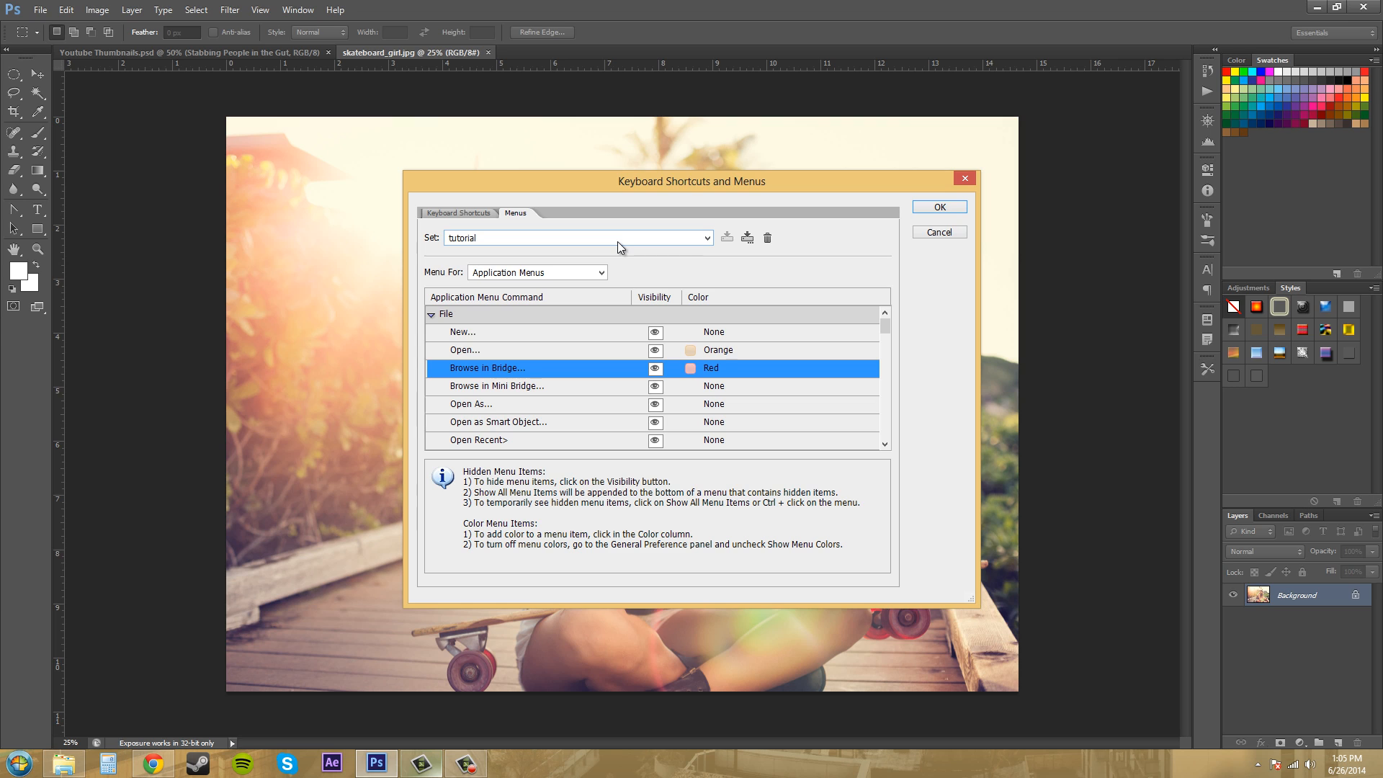
{"action": "mouse_move", "coordinate": [620, 247]}
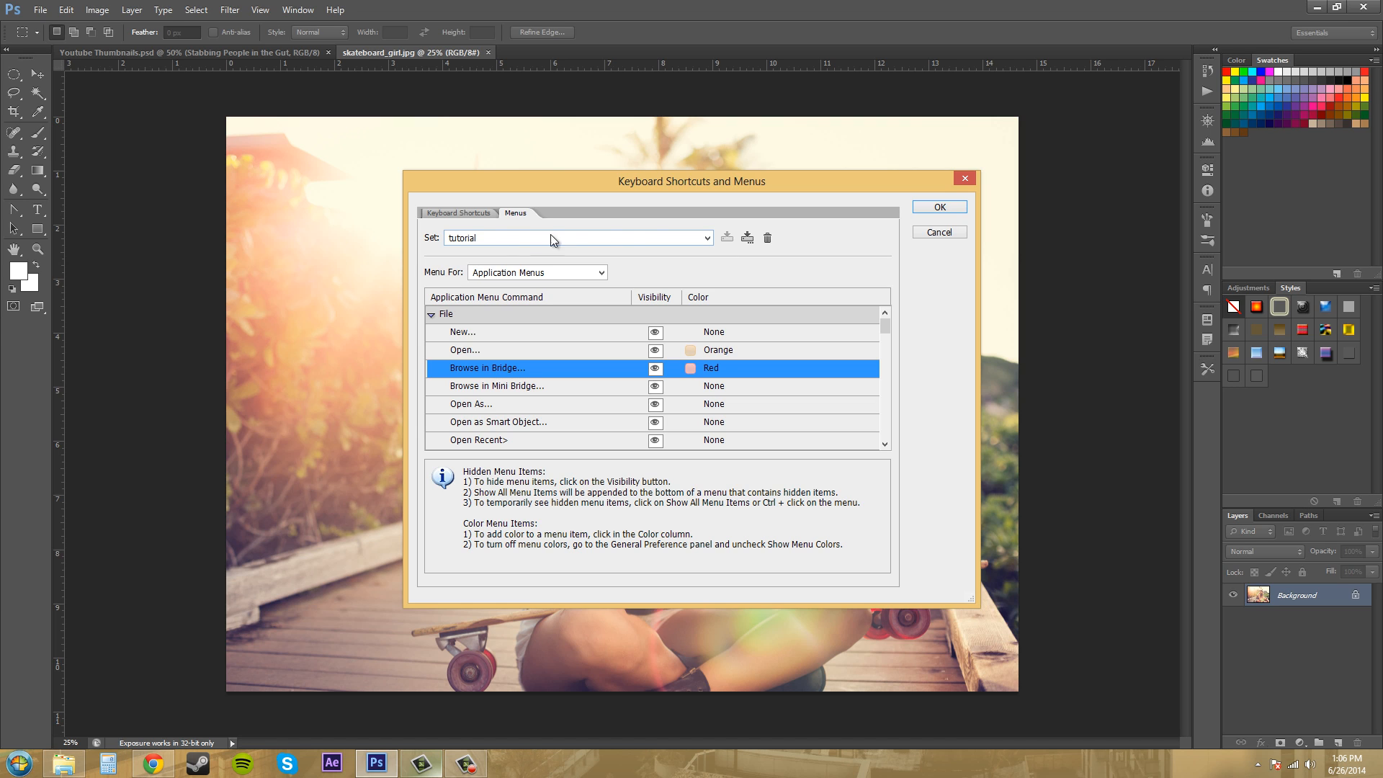
{"action": "mouse_move", "coordinate": [529, 263]}
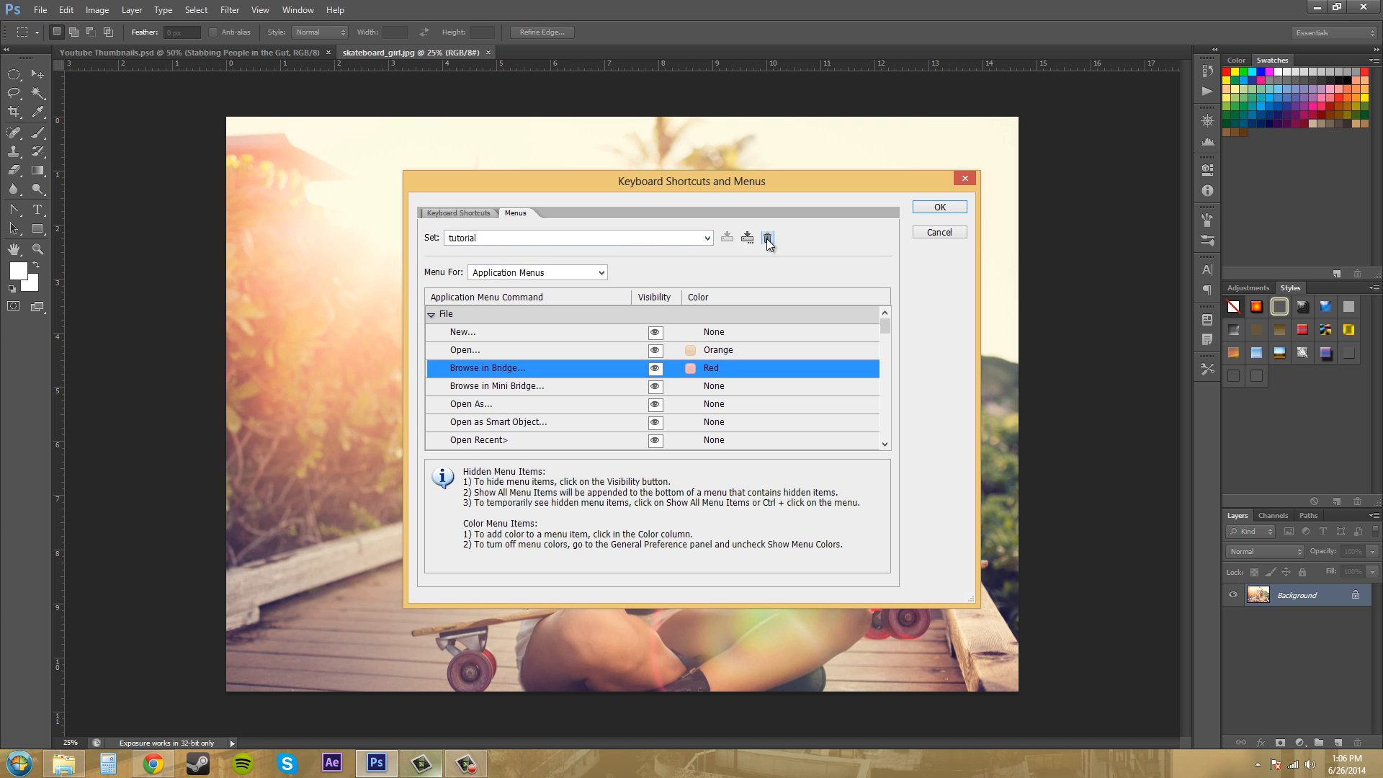
{"action": "mouse_move", "coordinate": [768, 238]}
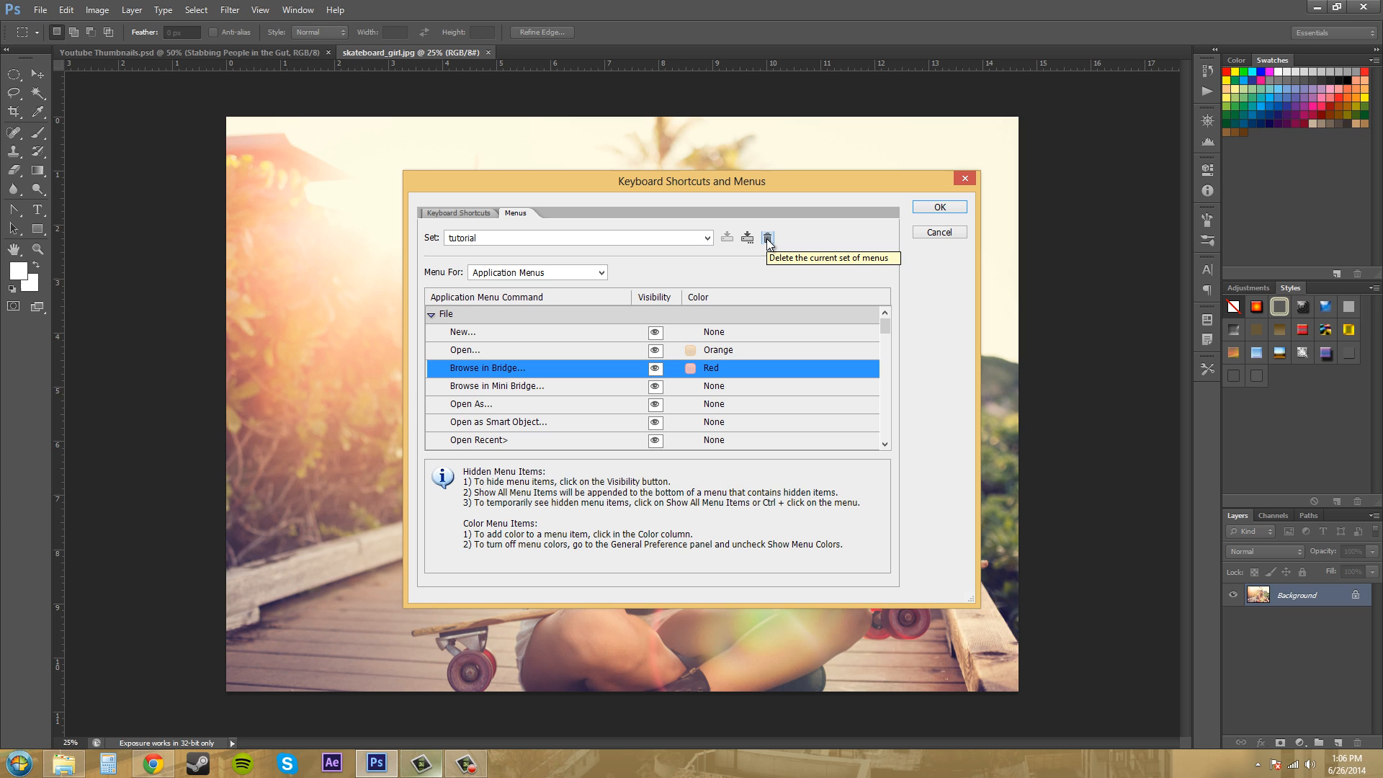
- Delete the tutorial set, confirm with Yes, and close the dialog with OK
{"action": "left_click", "coordinate": [768, 236]}
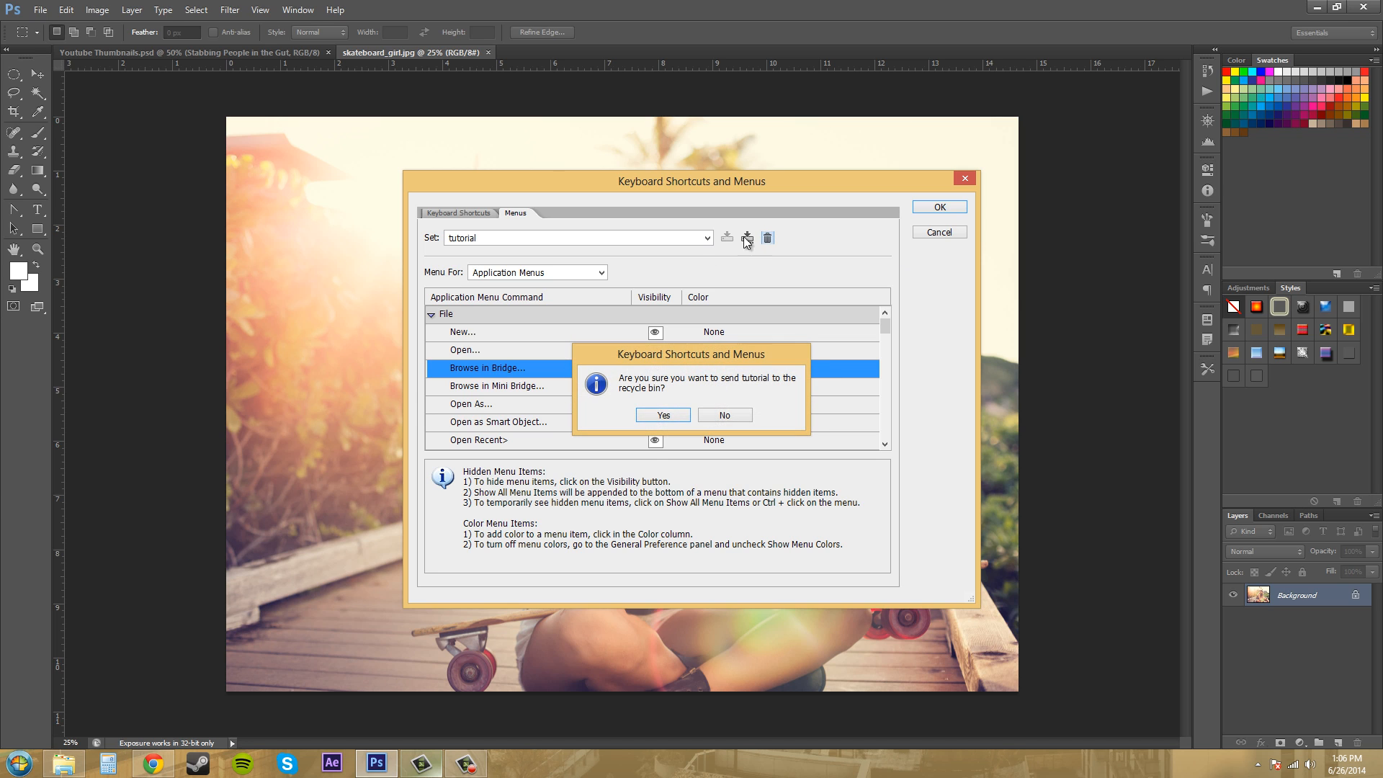
{"action": "left_click", "coordinate": [663, 415]}
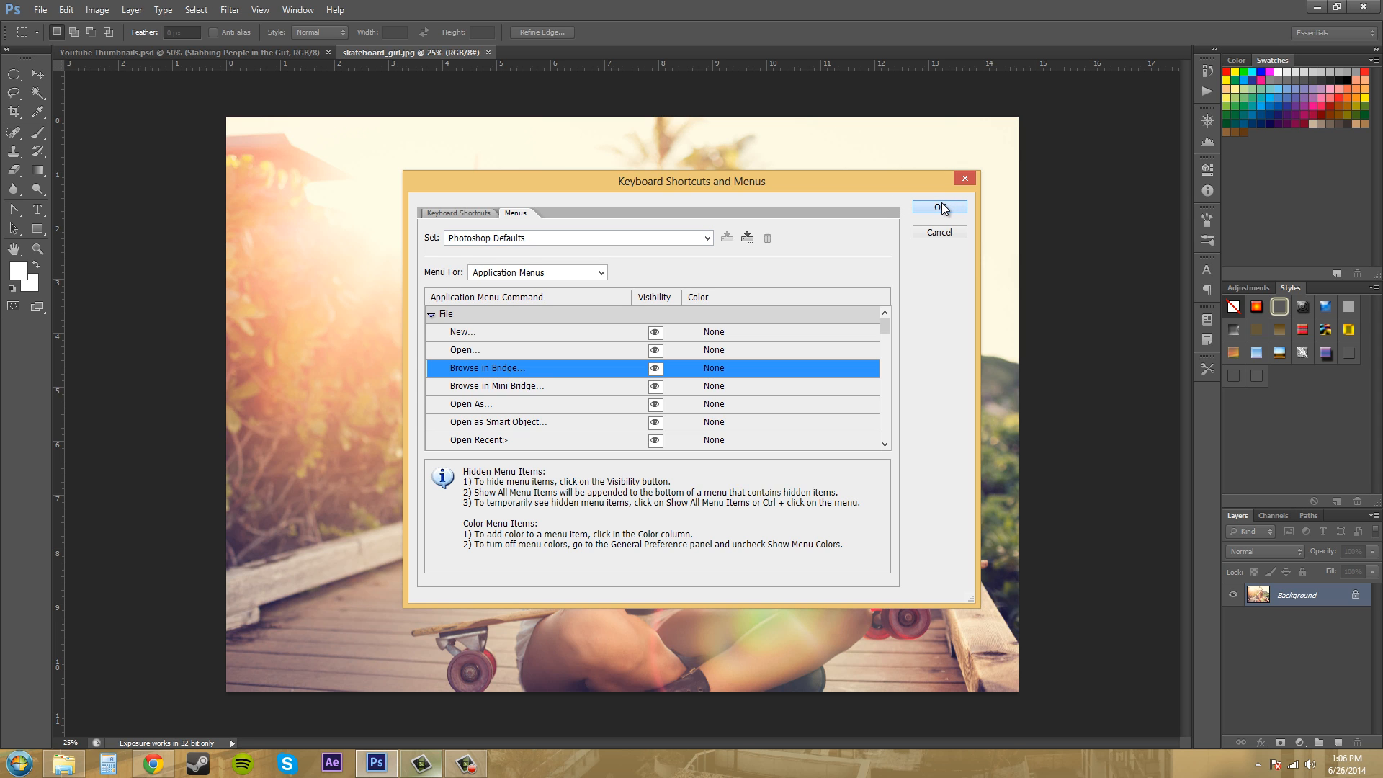
{"action": "left_click", "coordinate": [939, 207]}
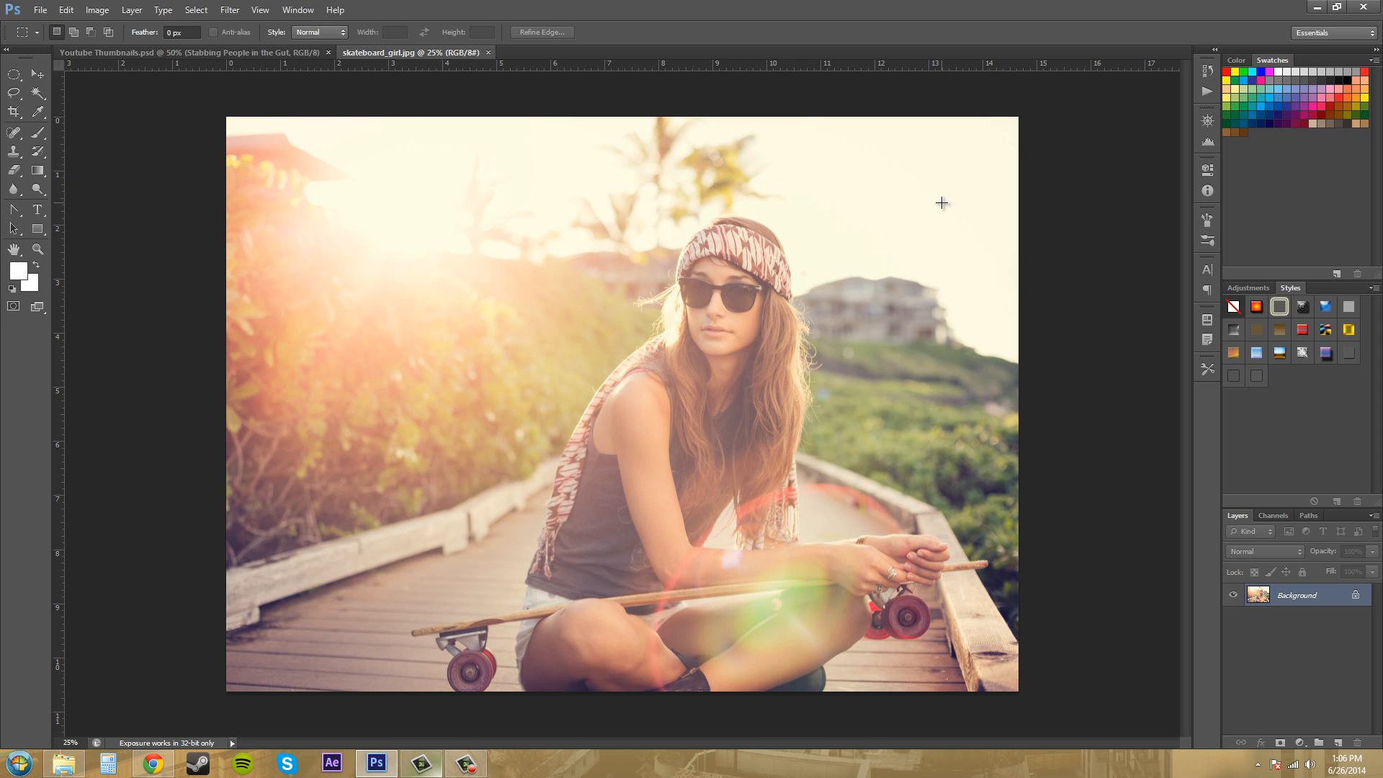